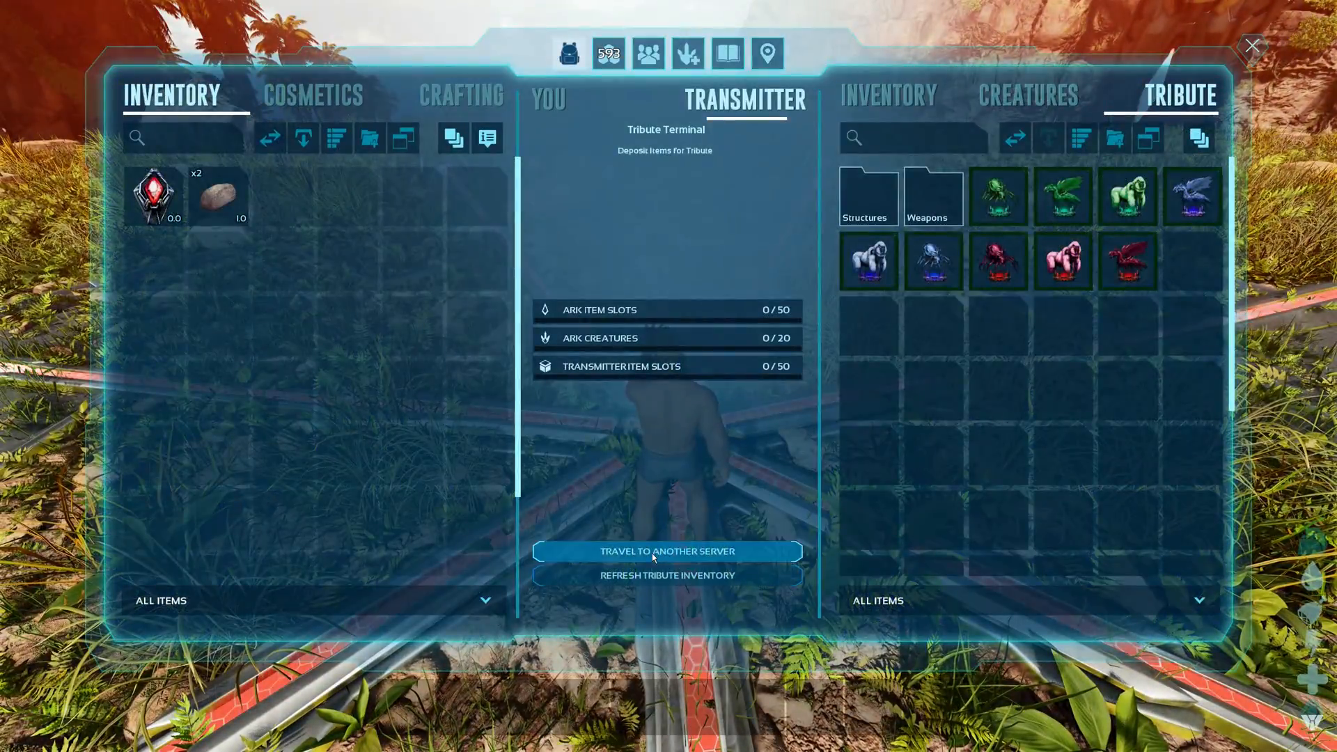
Travel from the Tribute Terminal to the Insaluna session, confirming its password
{"action": "left_click", "coordinate": [666, 551]}
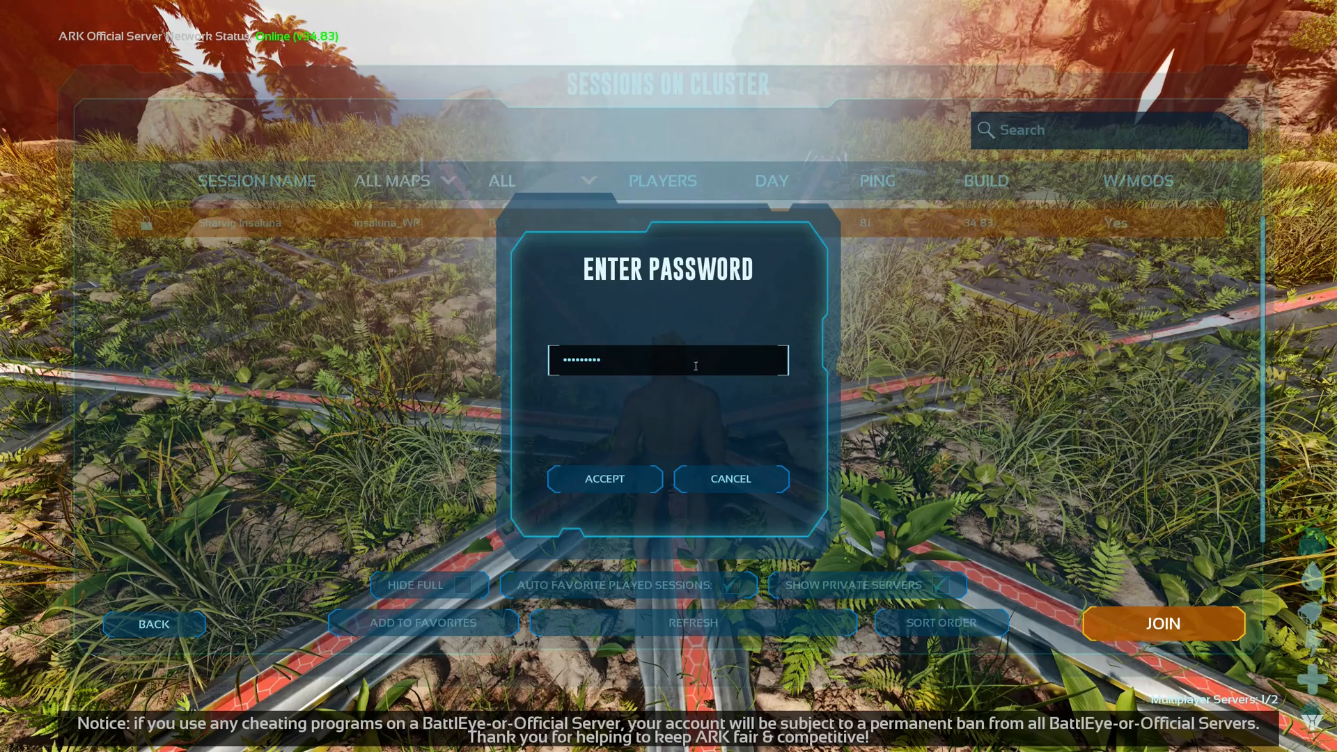
{"action": "left_click", "coordinate": [605, 479]}
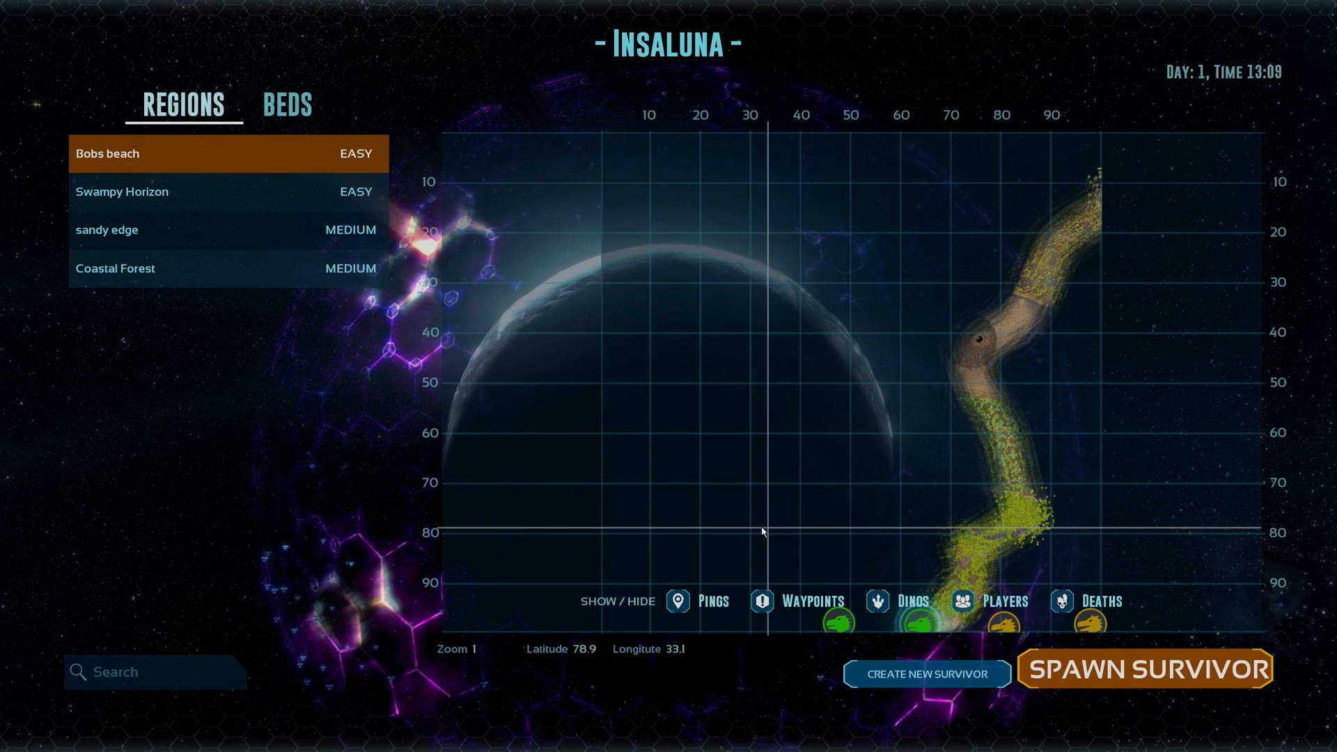
Spawn a survivor at the Bobs beach region on Insaluna
{"action": "left_click", "coordinate": [1145, 668]}
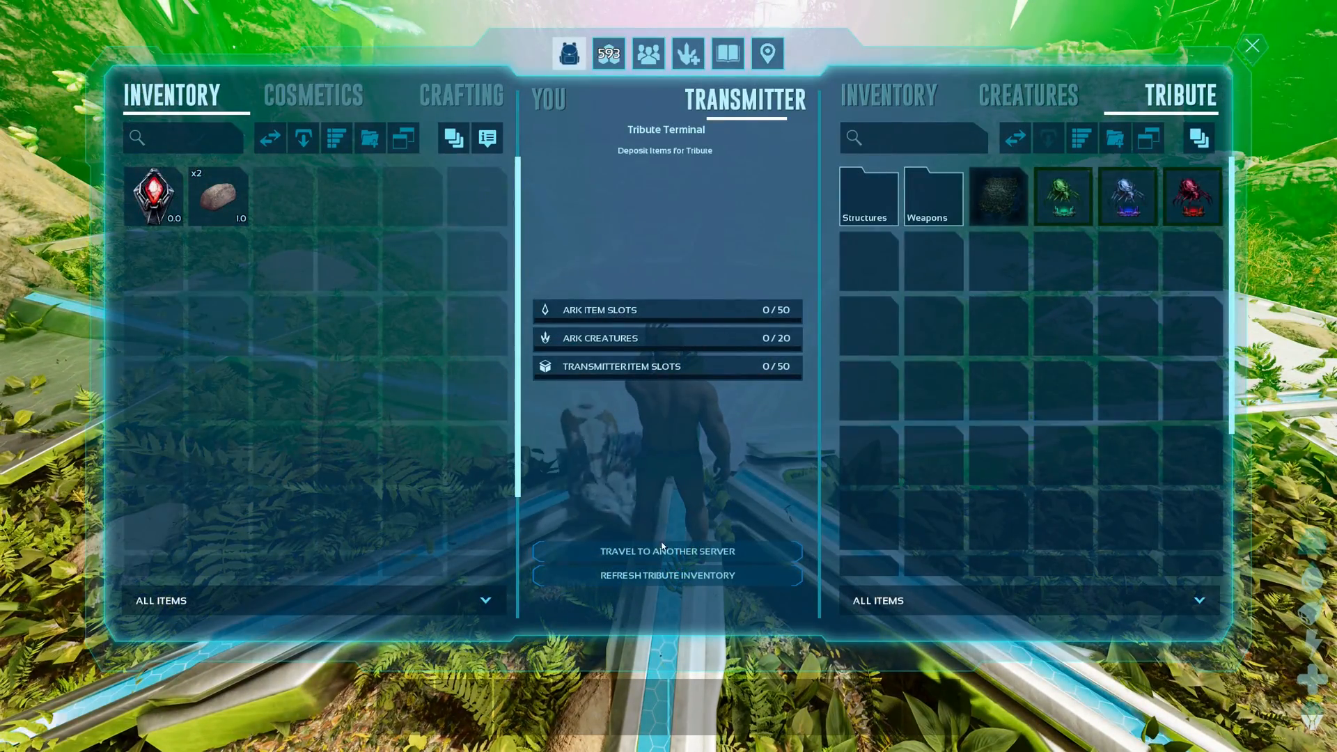
Transfer to The Island session with its password and spawn at the Simple Bed
{"action": "left_click", "coordinate": [669, 551]}
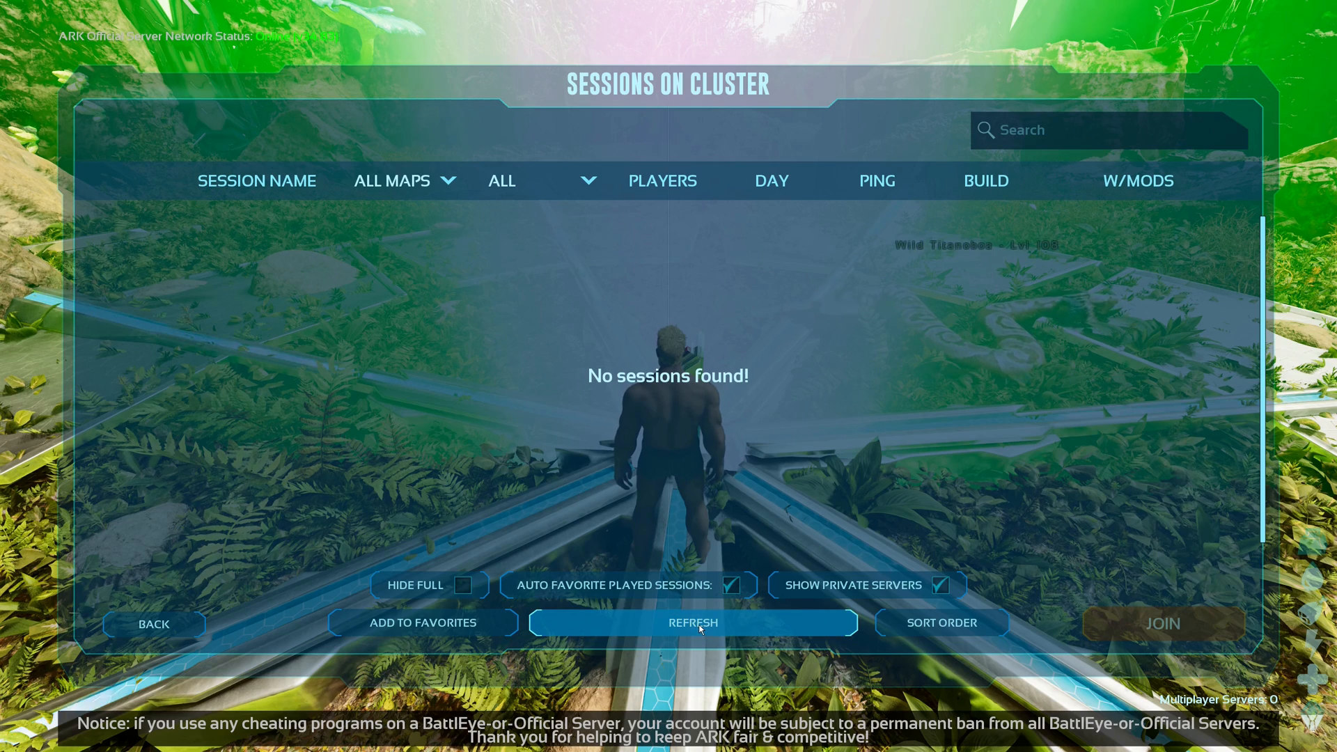
{"action": "left_click", "coordinate": [692, 623]}
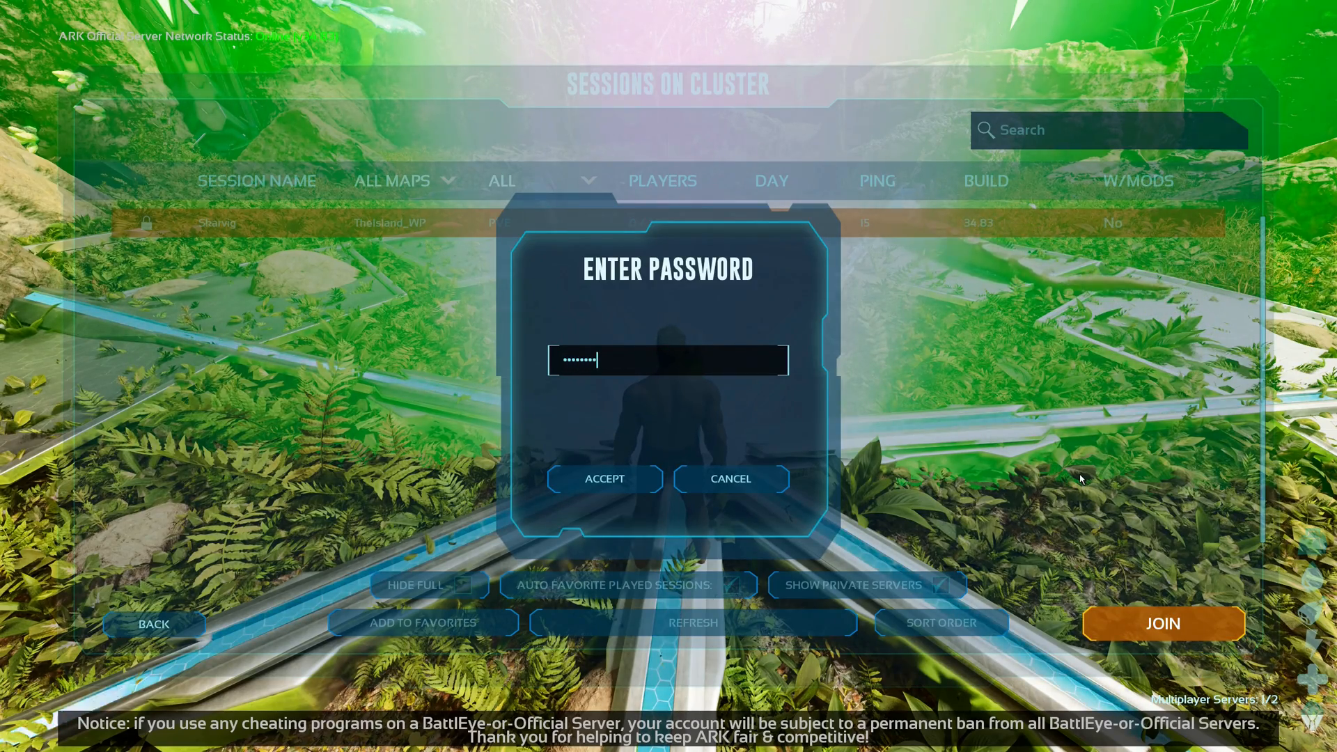
{"action": "left_click", "coordinate": [604, 479]}
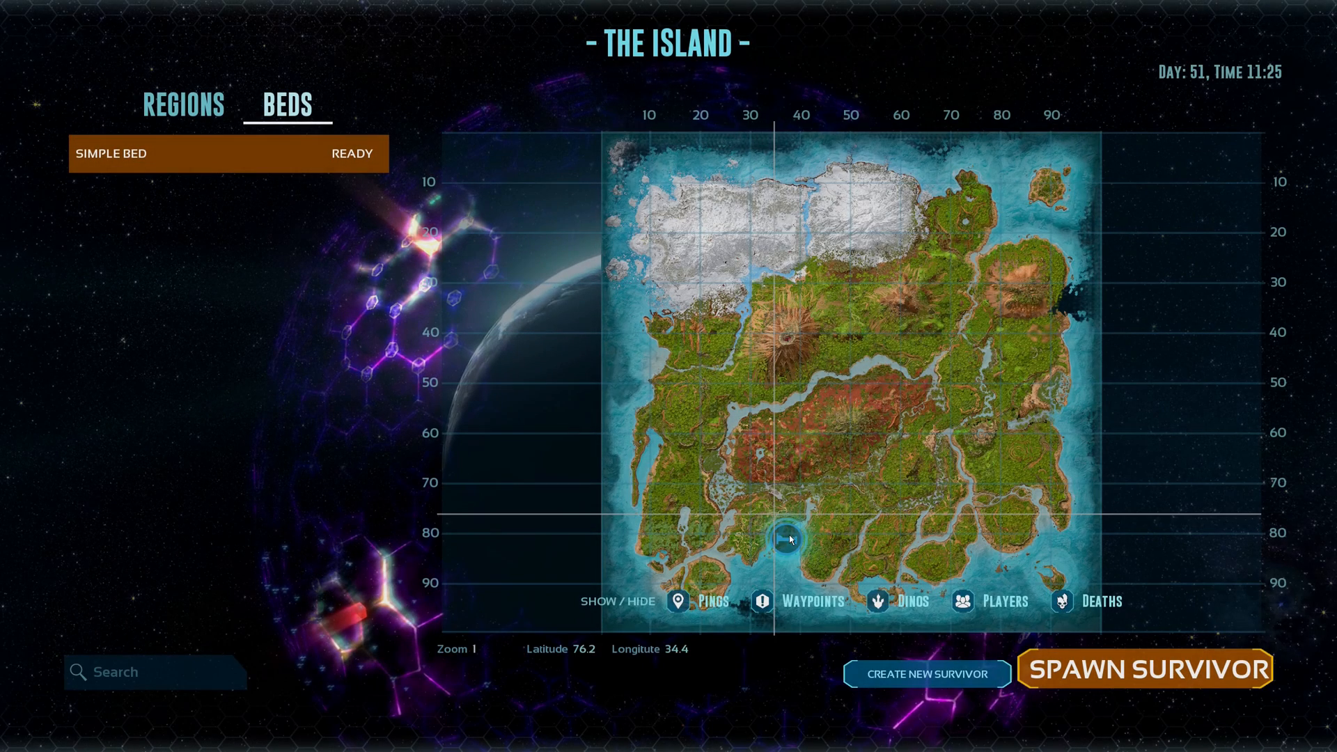
{"action": "left_click", "coordinate": [1142, 667]}
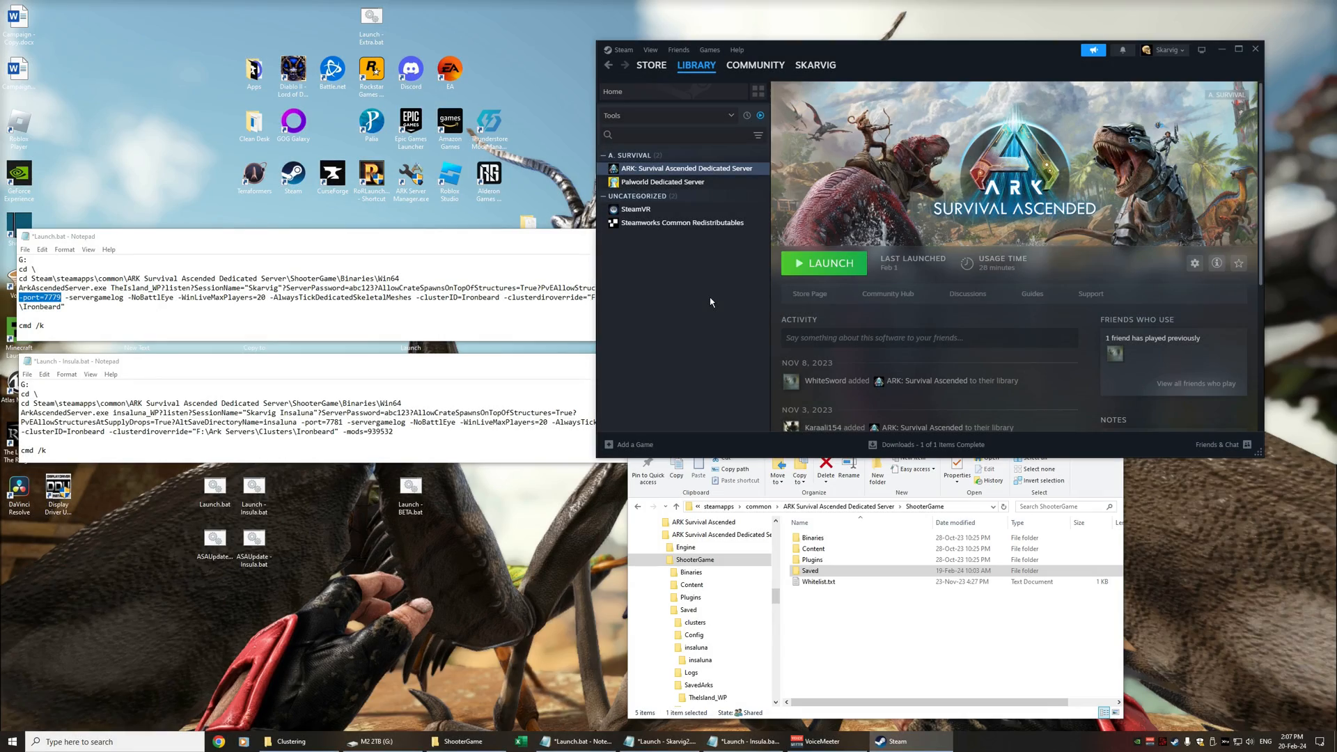
{"action": "mouse_move", "coordinate": [692, 351]}
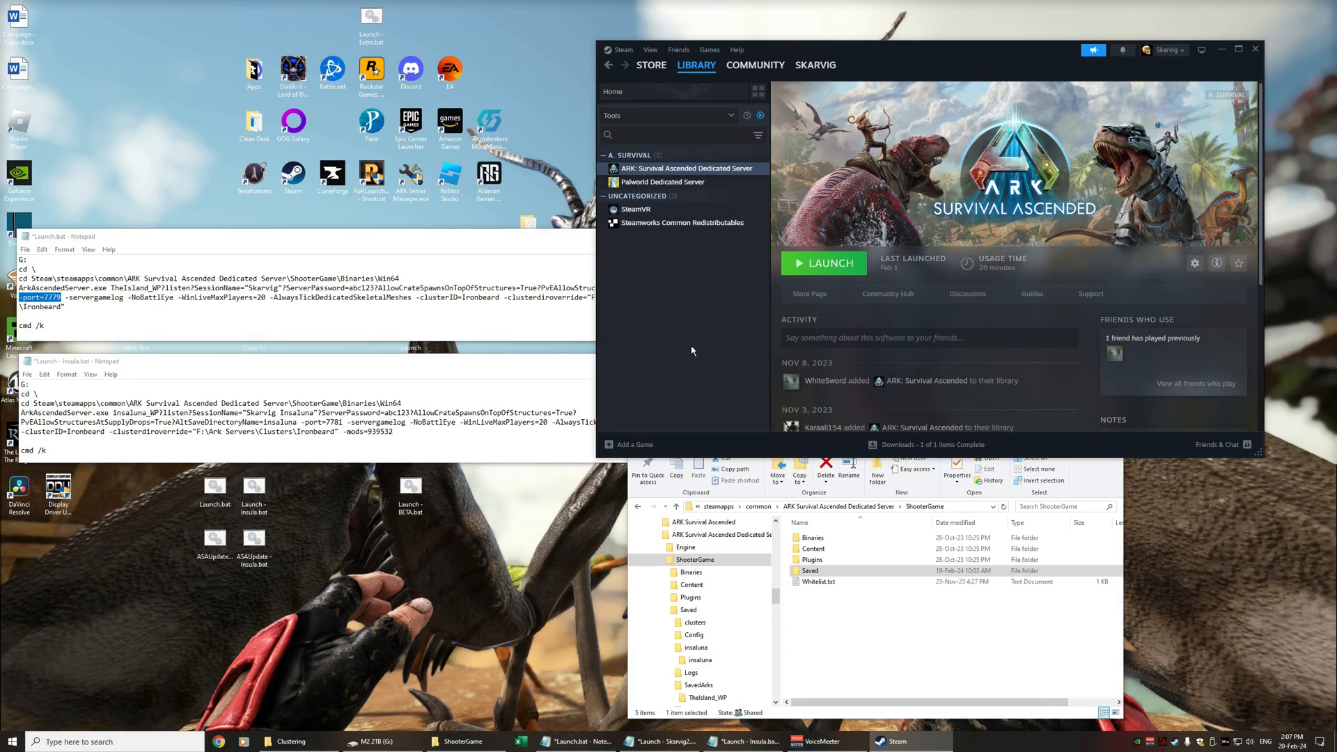
{"action": "mouse_move", "coordinate": [701, 306]}
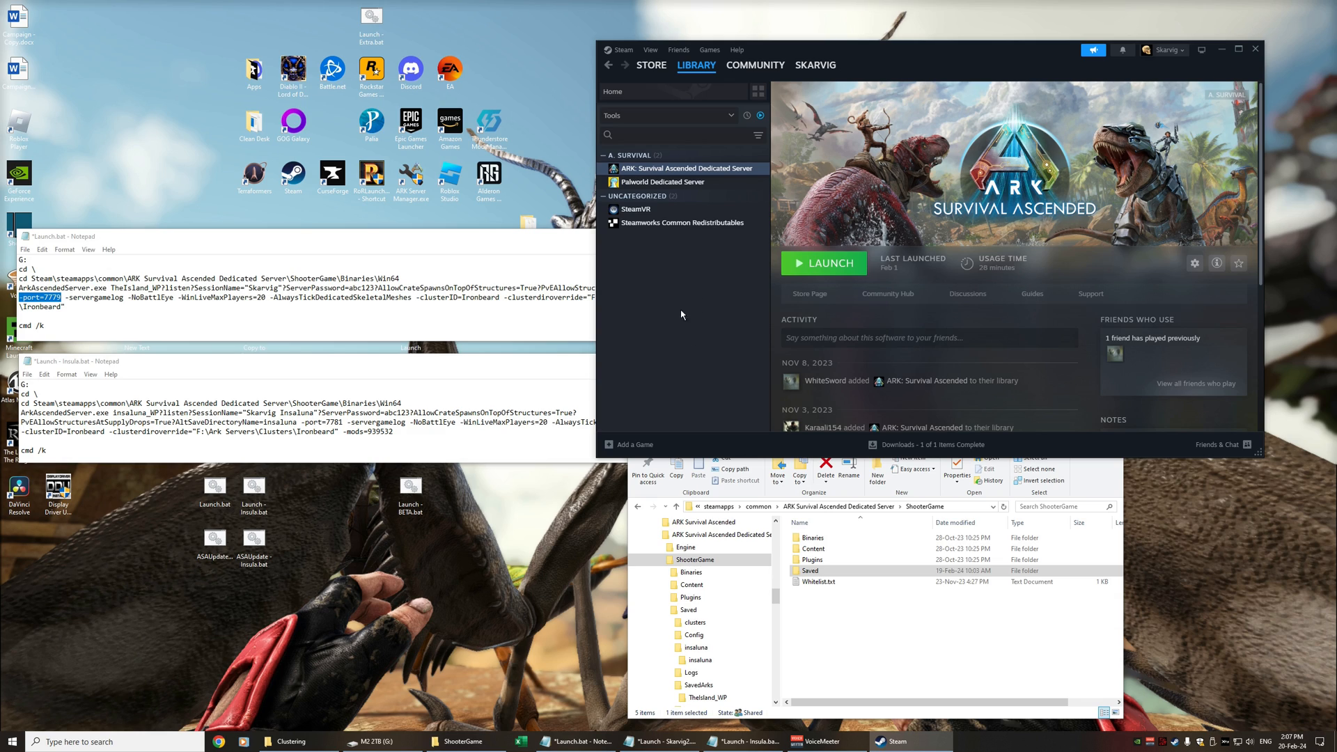
{"action": "mouse_move", "coordinate": [702, 178]}
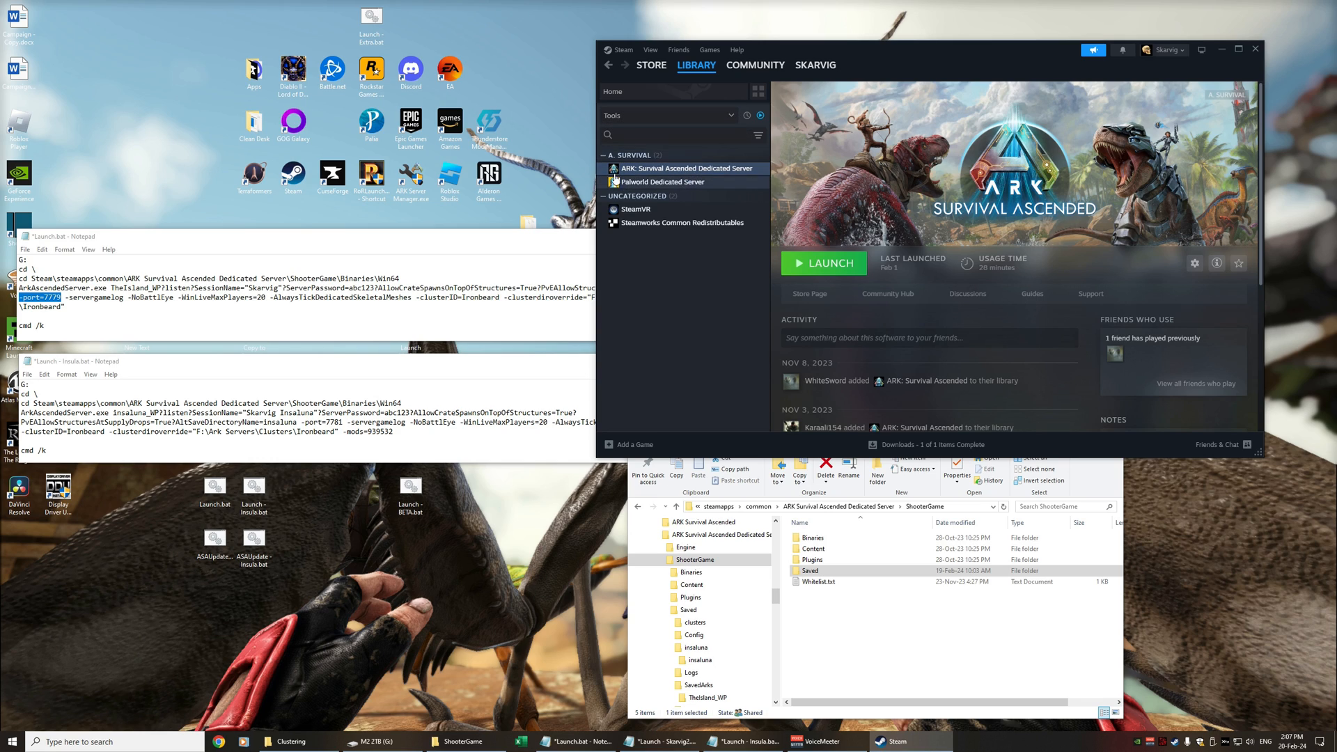
{"action": "mouse_move", "coordinate": [673, 178]}
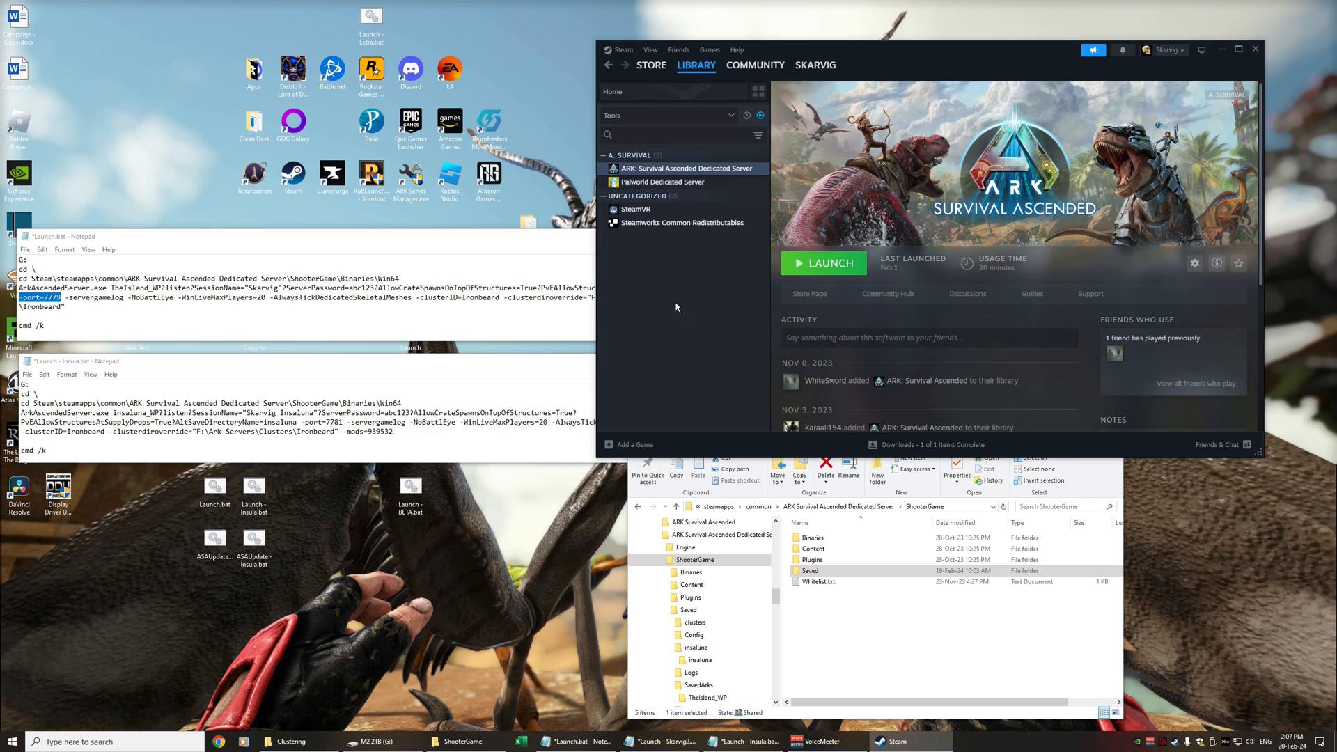
{"action": "mouse_move", "coordinate": [616, 326]}
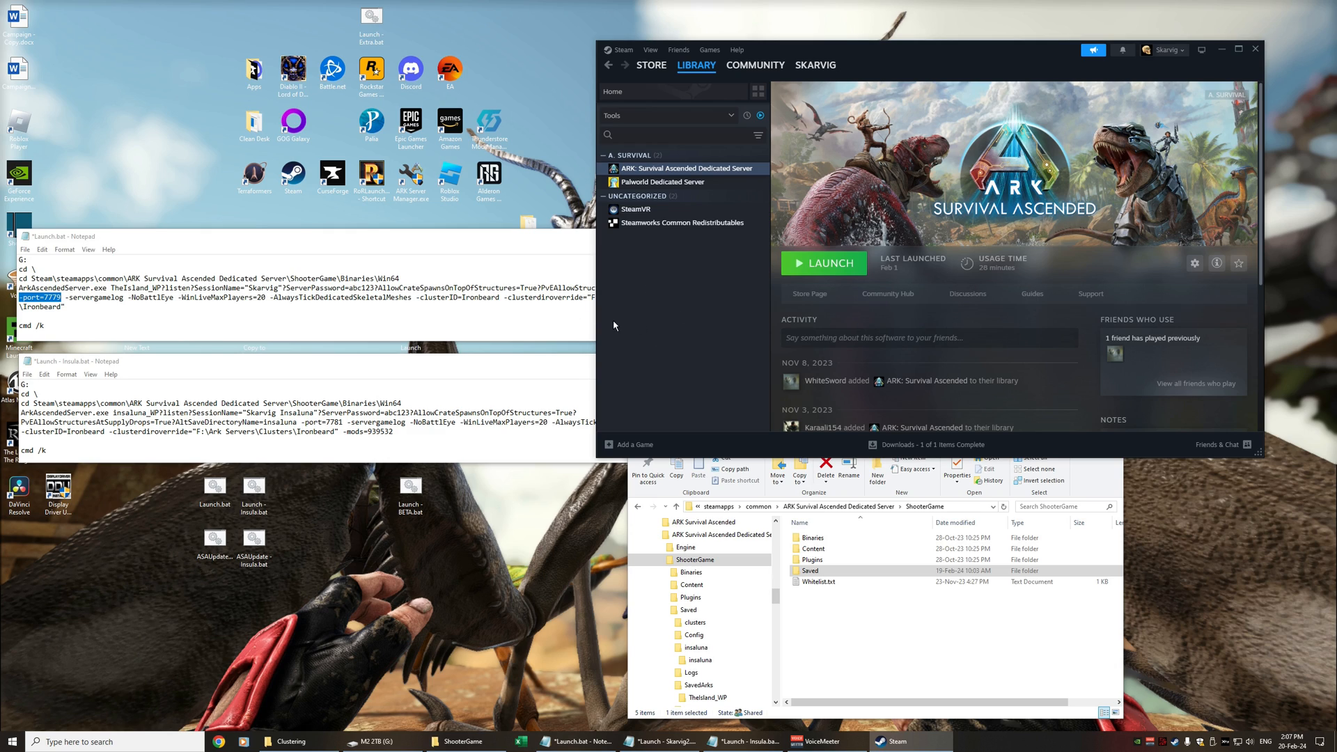
{"action": "mouse_move", "coordinate": [663, 221]}
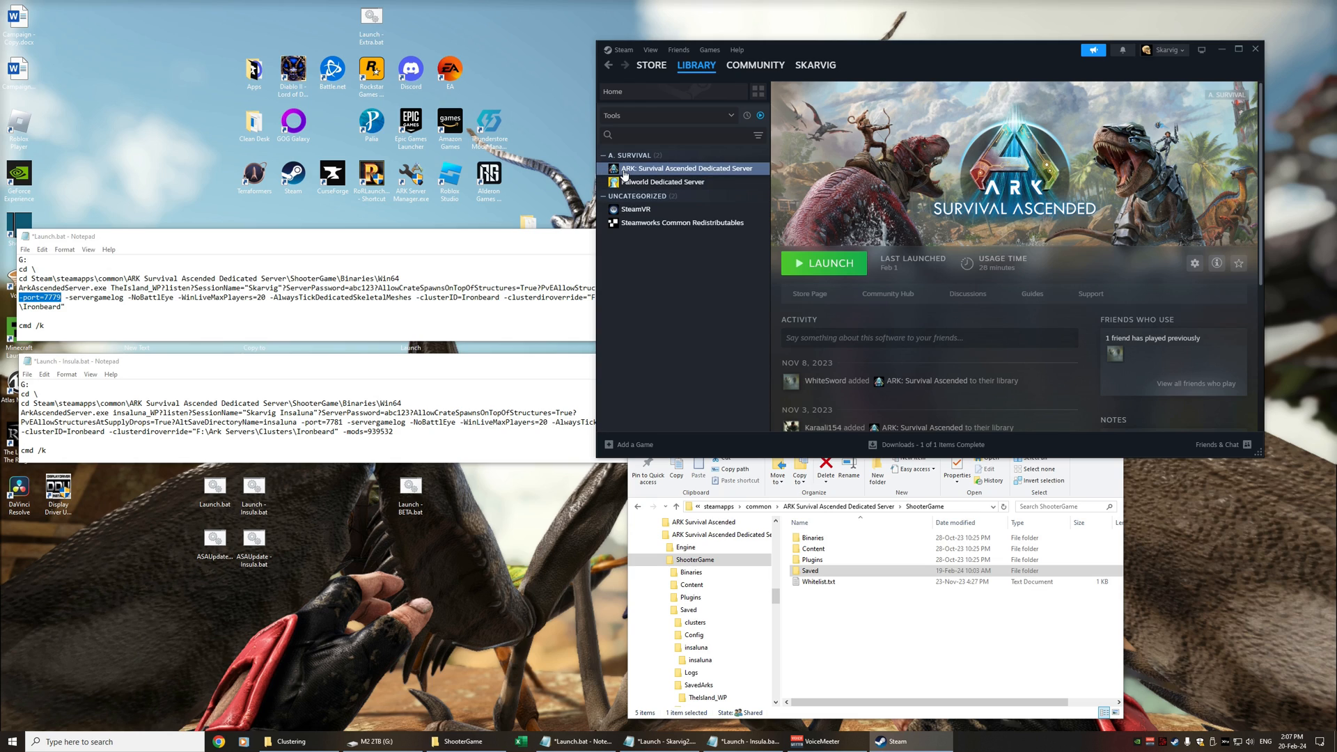
{"action": "mouse_move", "coordinate": [674, 170]}
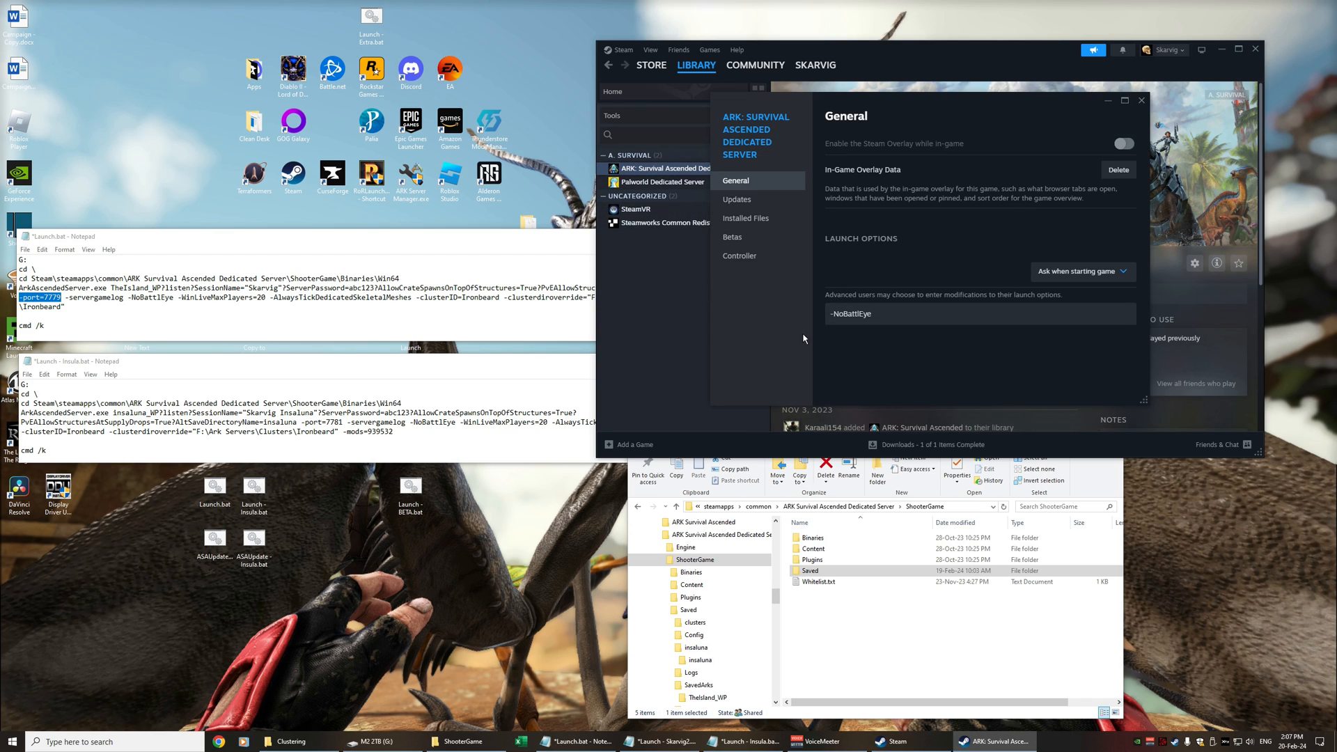
{"action": "mouse_move", "coordinate": [804, 350]}
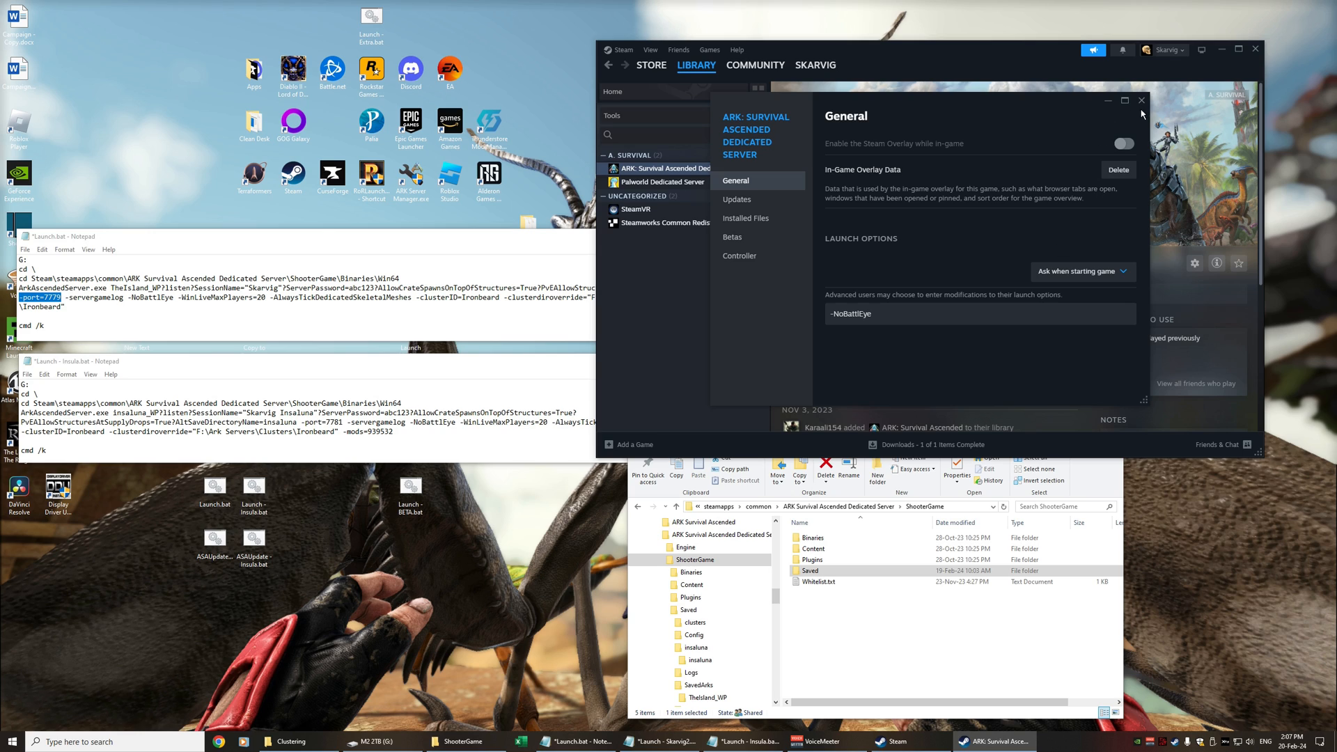
{"action": "left_click", "coordinate": [1142, 101]}
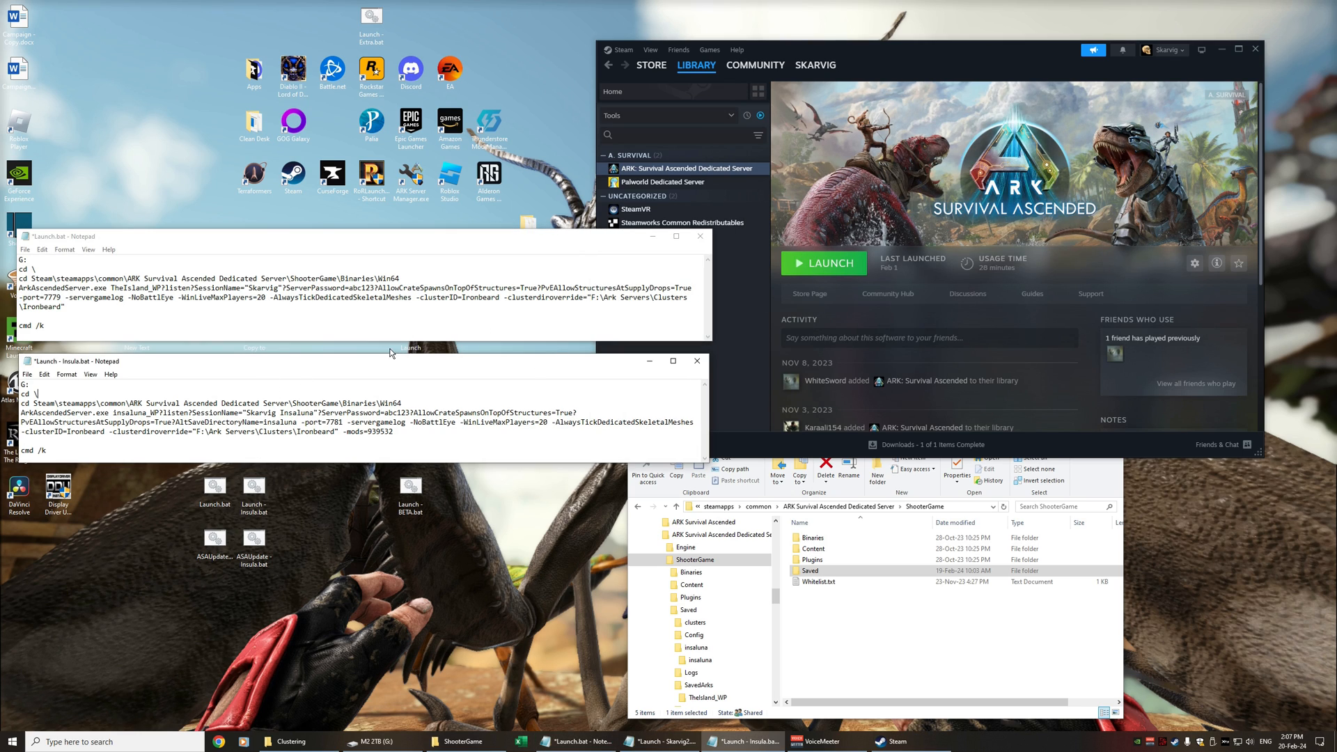
{"action": "mouse_move", "coordinate": [315, 477]}
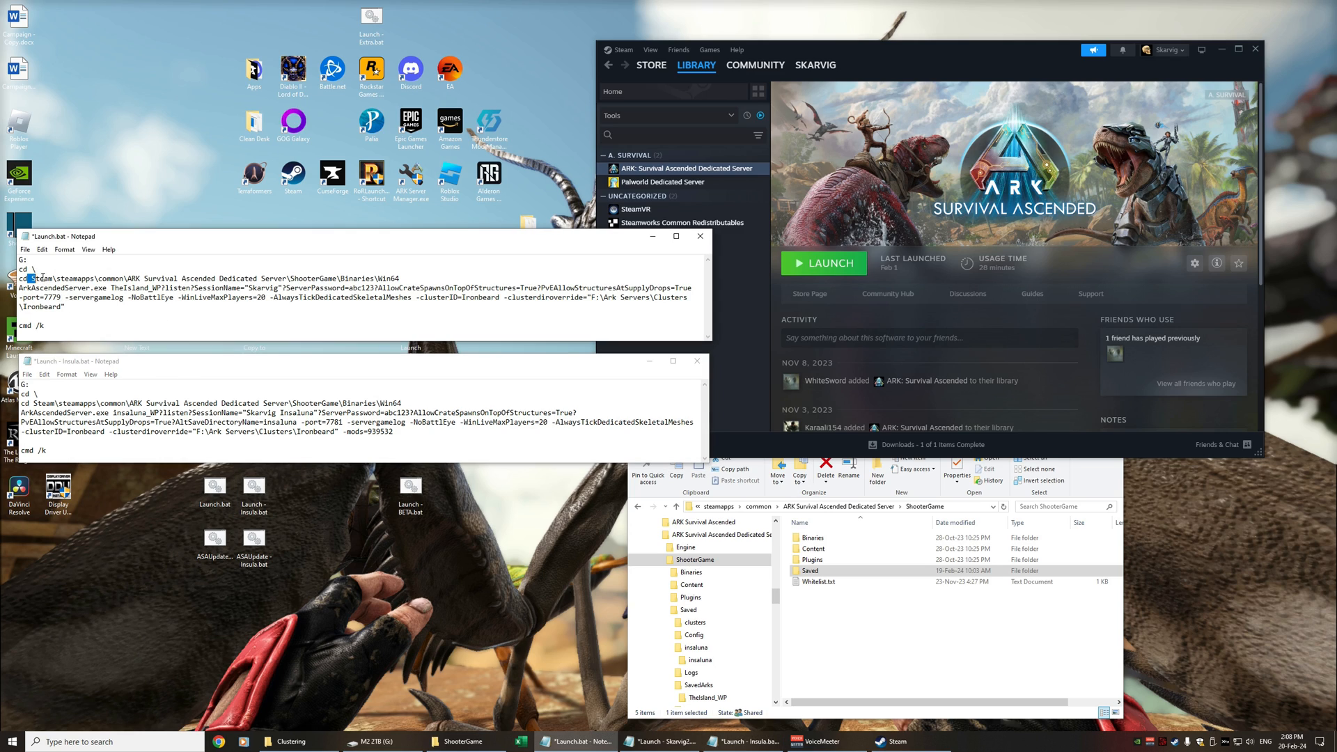
{"action": "left_click_drag", "start_coordinate": [17, 278], "coordinate": [351, 279]}
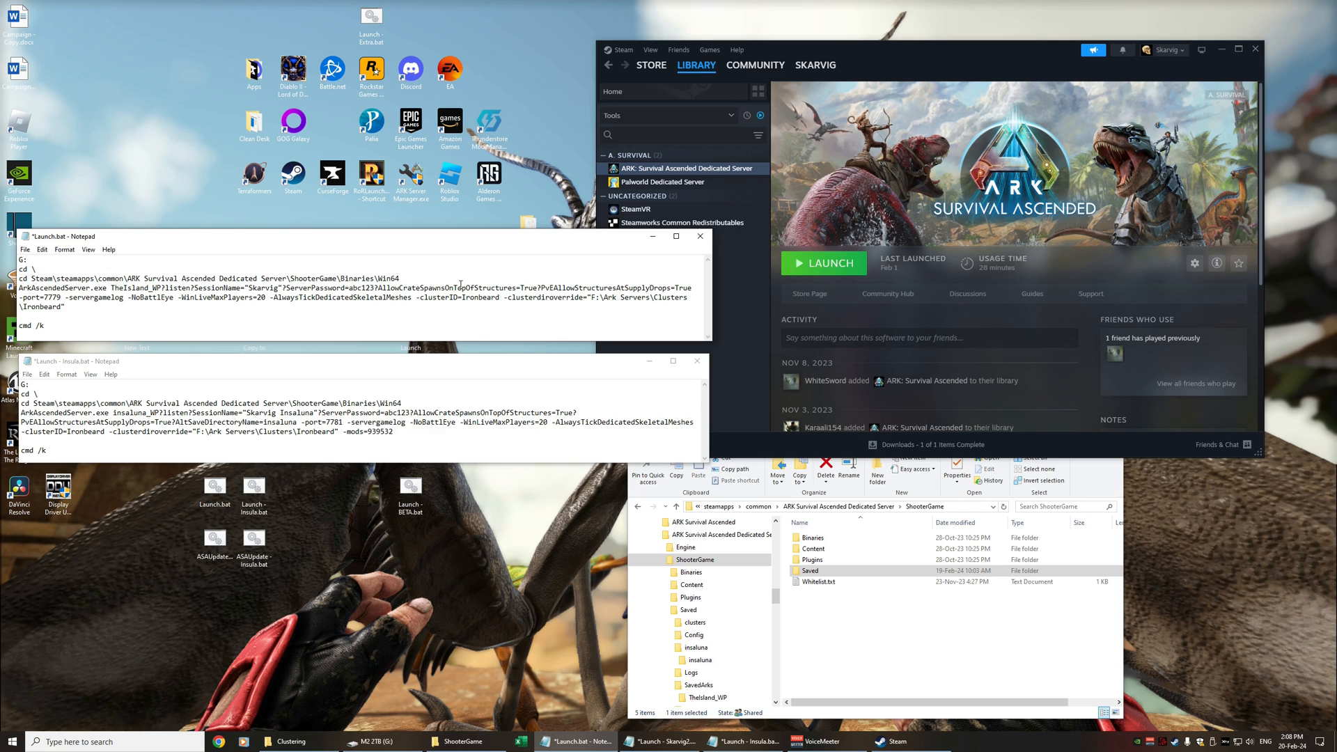
{"action": "left_click_drag", "start_coordinate": [443, 287], "coordinate": [651, 287]}
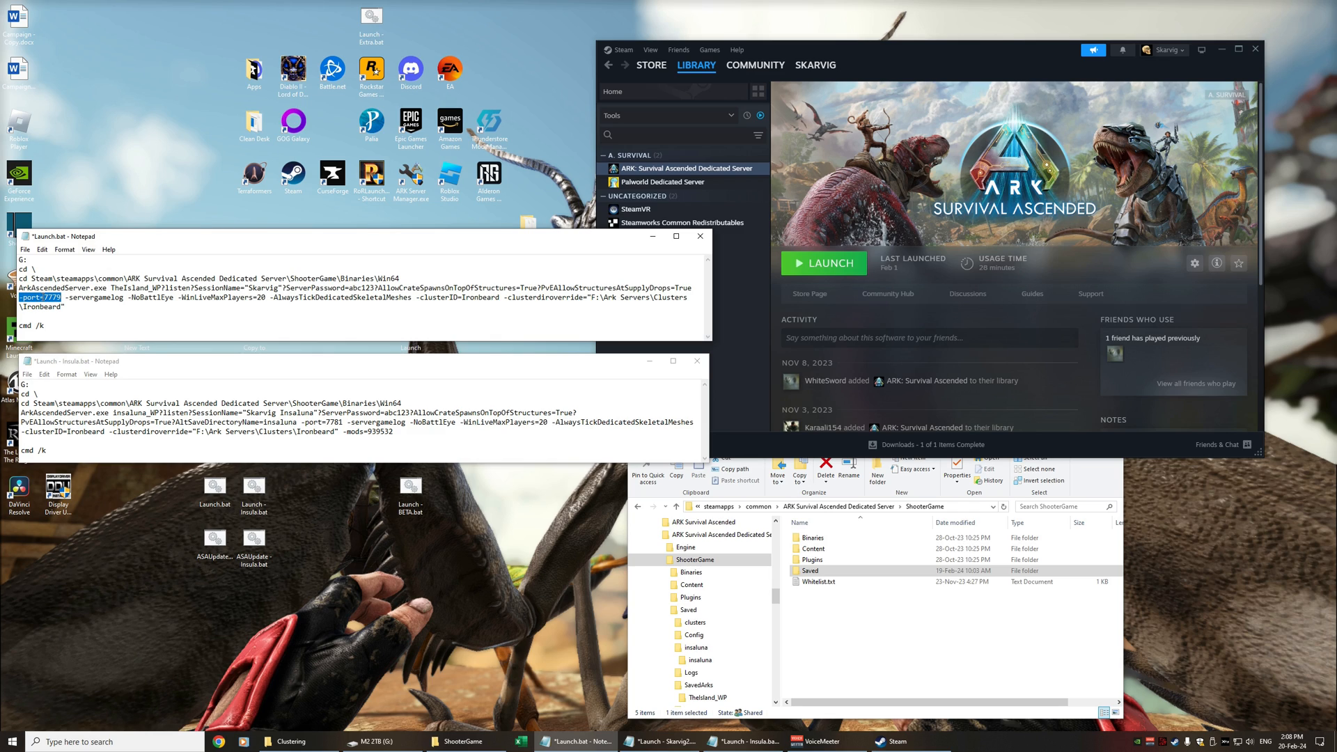
{"action": "mouse_move", "coordinate": [102, 327]}
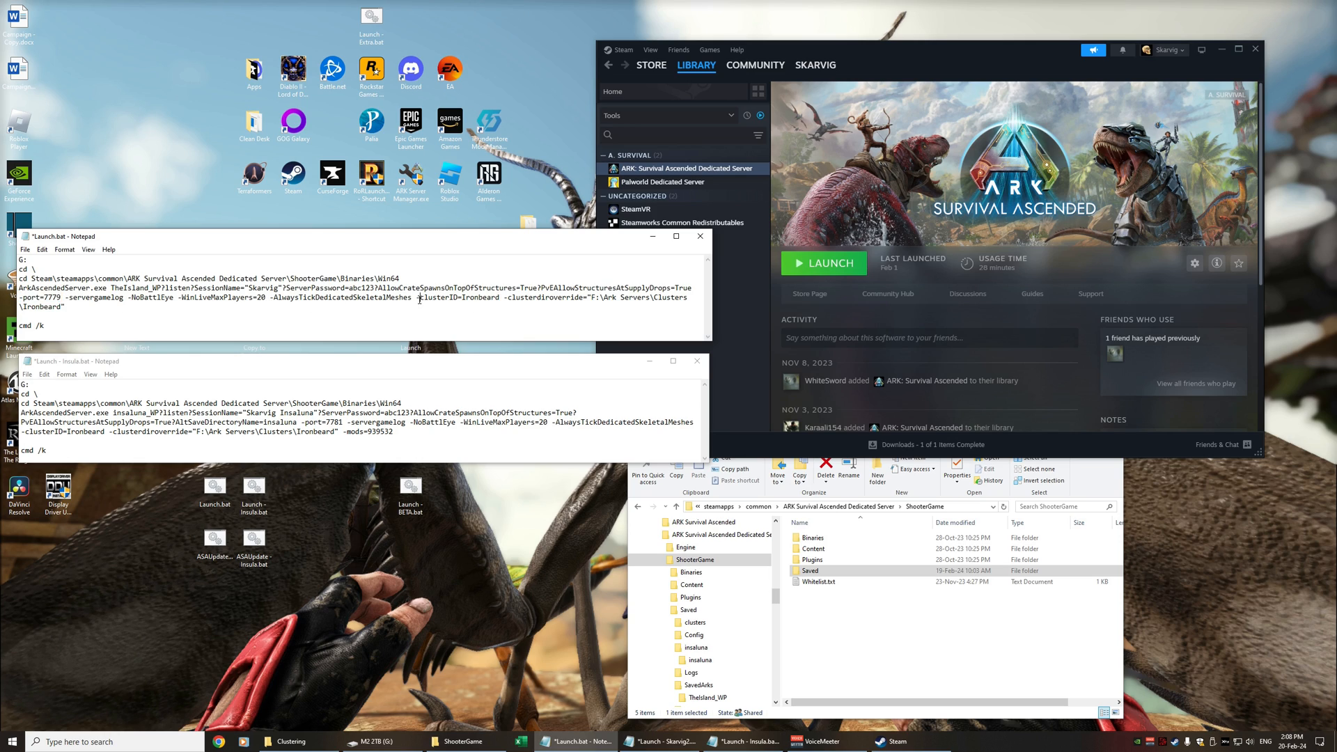
{"action": "double_click", "coordinate": [459, 297]}
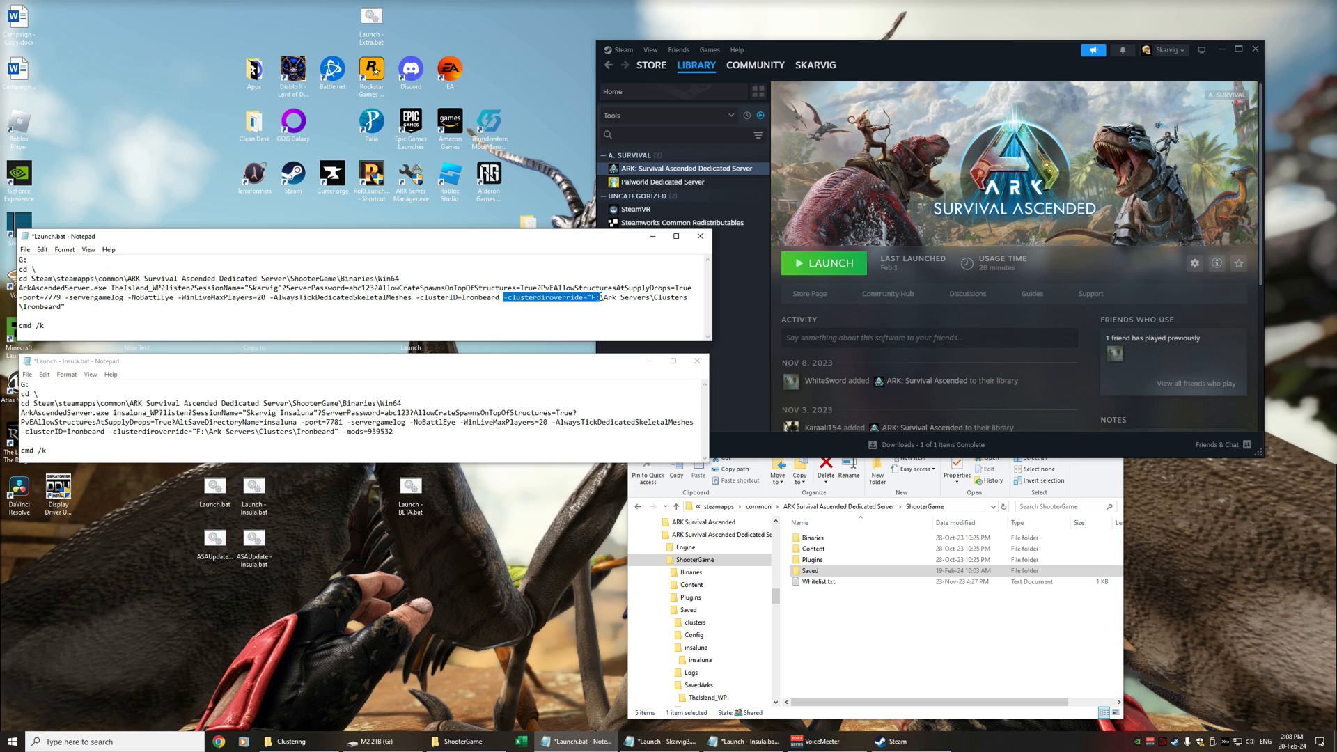
{"action": "left_click", "coordinate": [607, 296]}
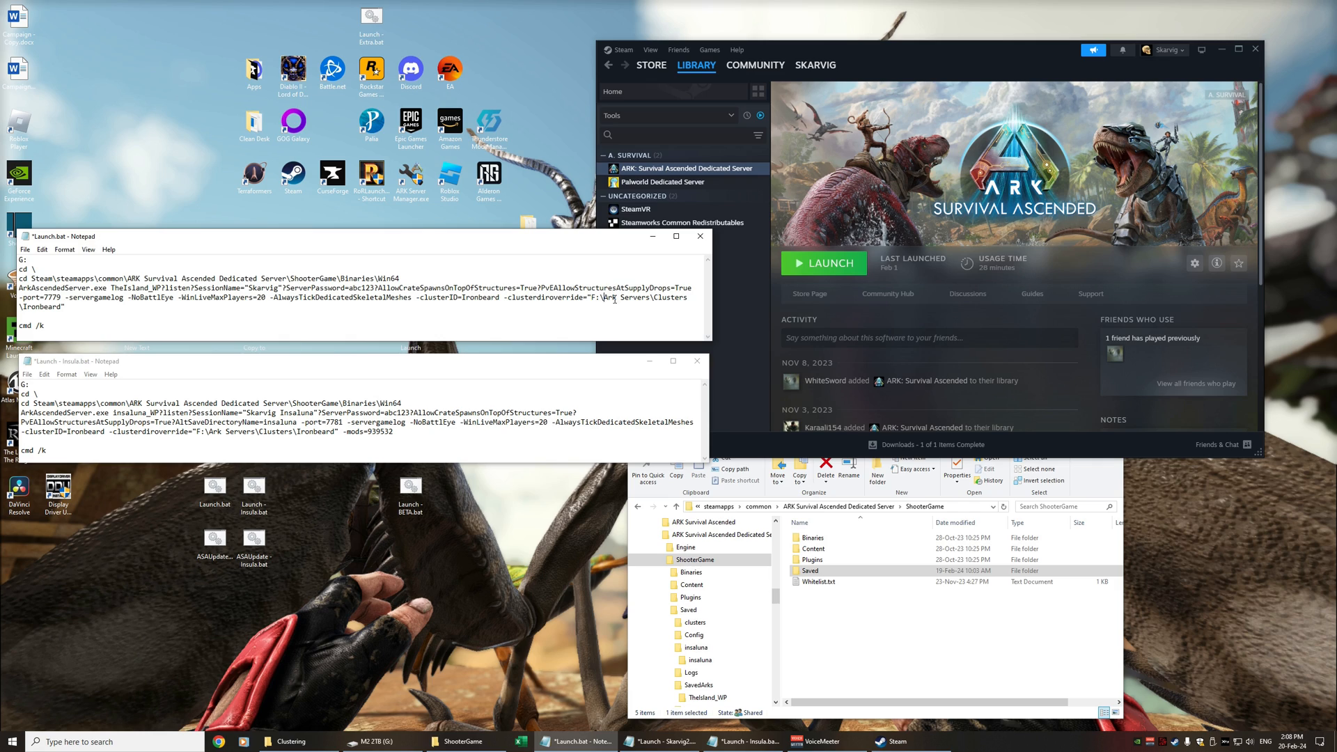
{"action": "mouse_move", "coordinate": [218, 303]}
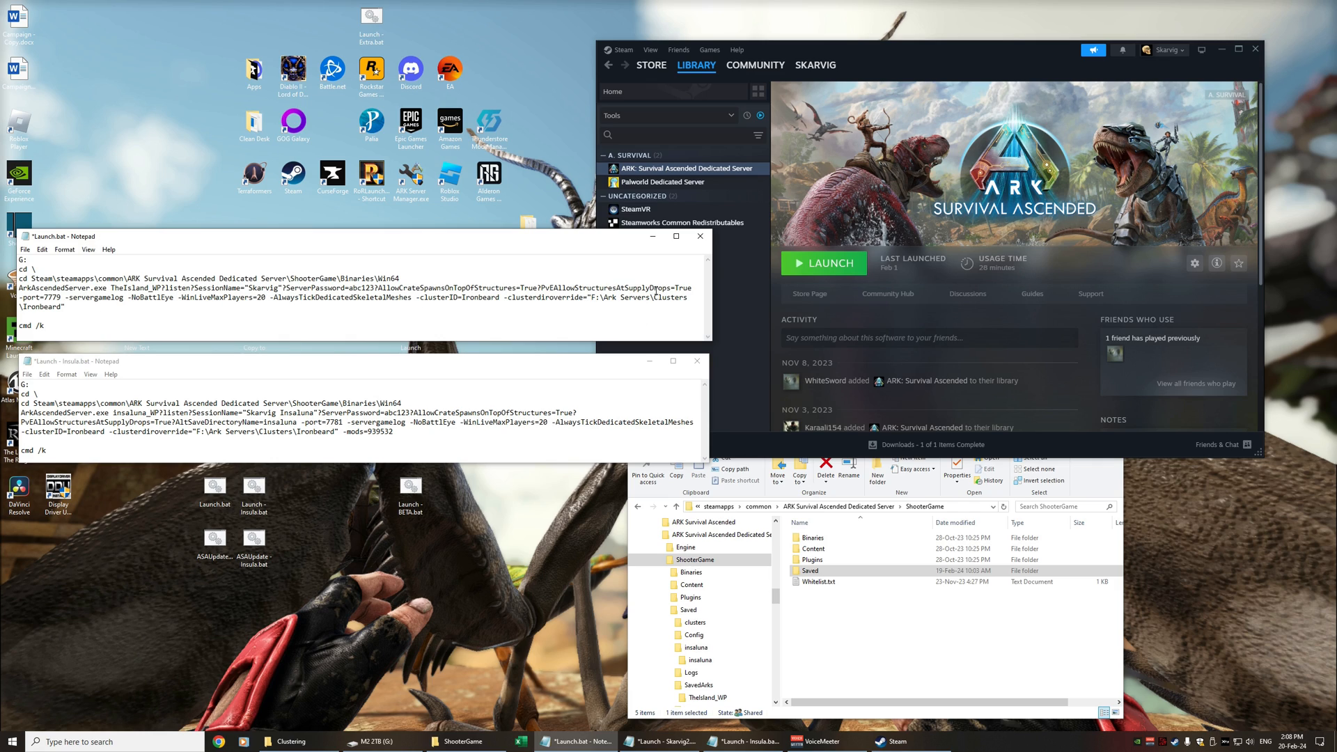
Browse the F: drive to F:\Ark Servers\Clusters\Ironbeard\clusters\Ironbeard with its cluster save file
{"action": "double_click", "coordinate": [37, 307]}
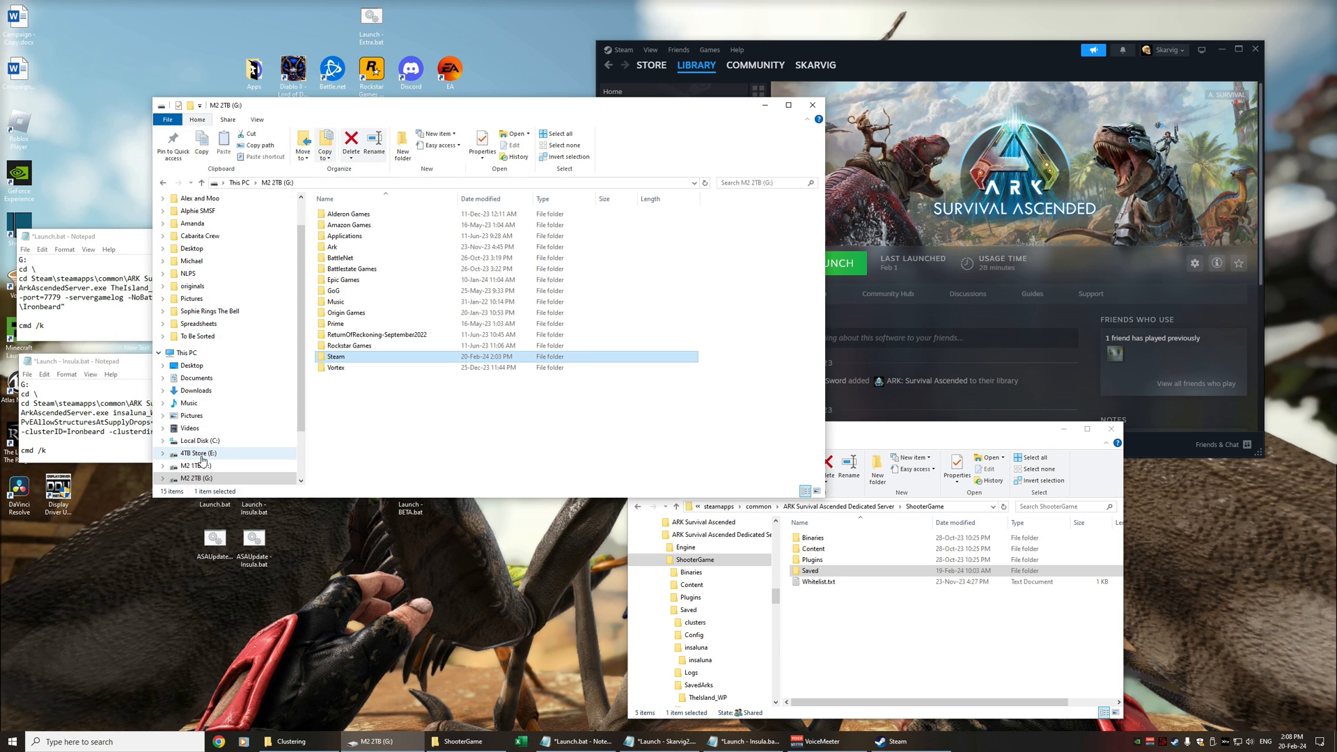
{"action": "left_click", "coordinate": [195, 466]}
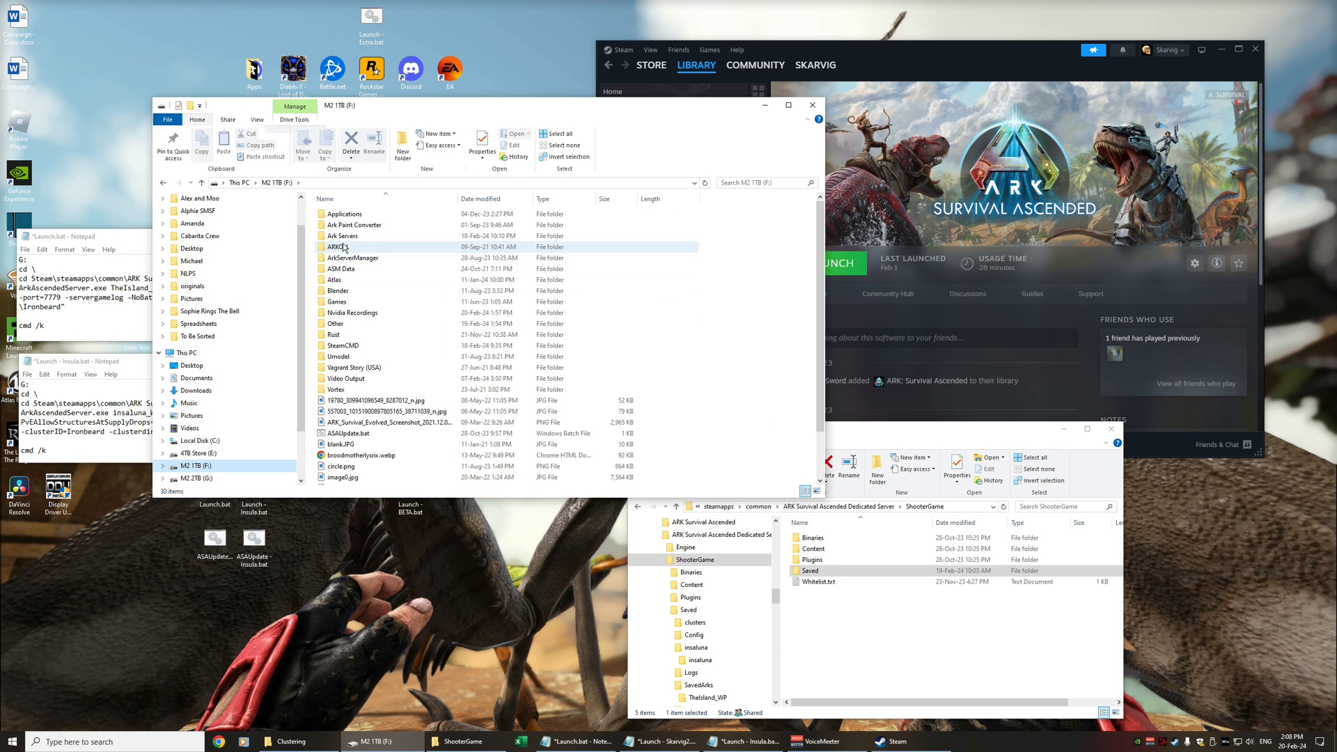
{"action": "double_click", "coordinate": [337, 247]}
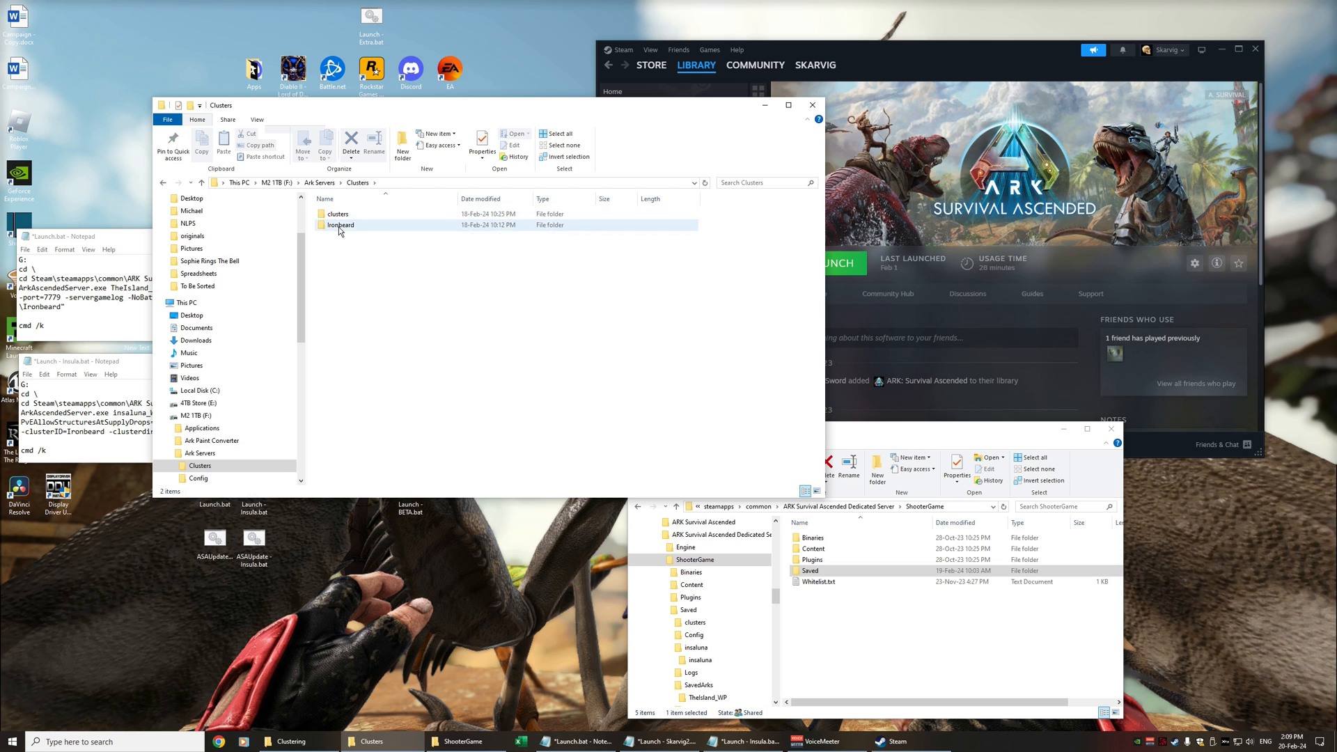
{"action": "double_click", "coordinate": [341, 225]}
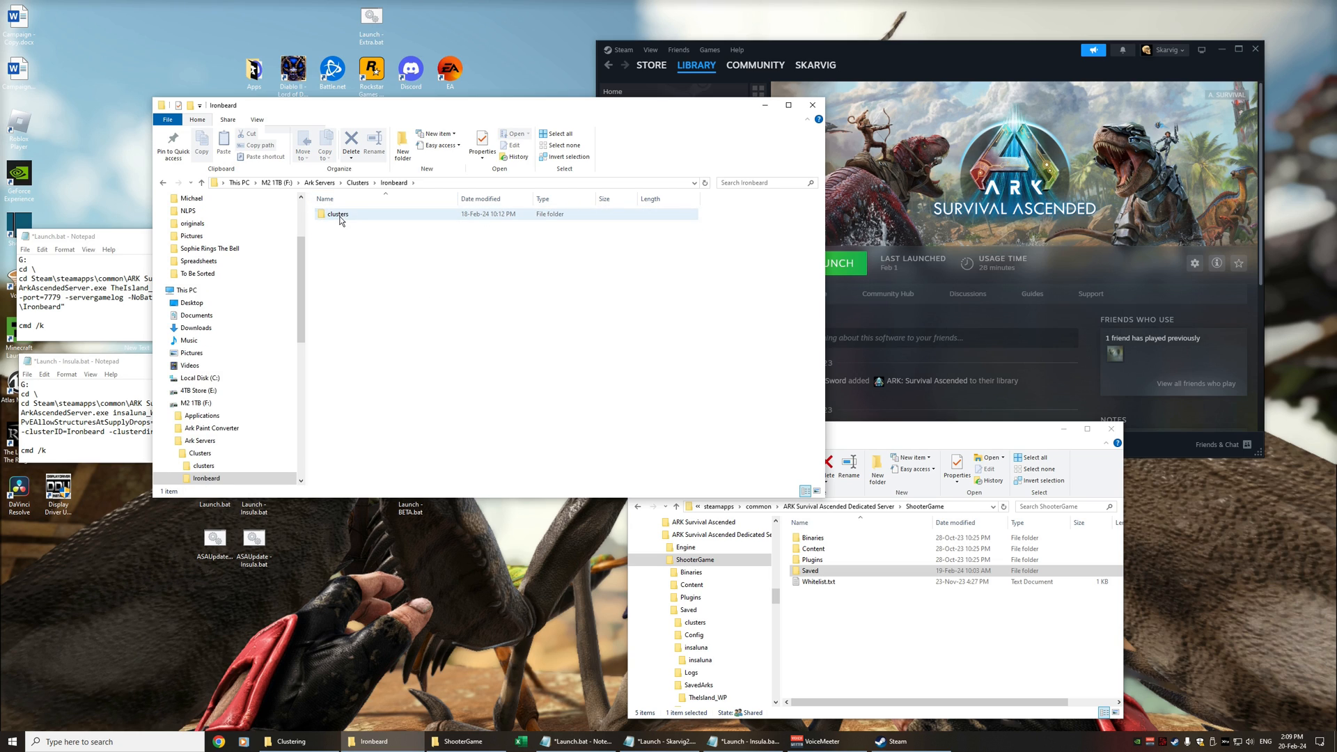
{"action": "double_click", "coordinate": [336, 214]}
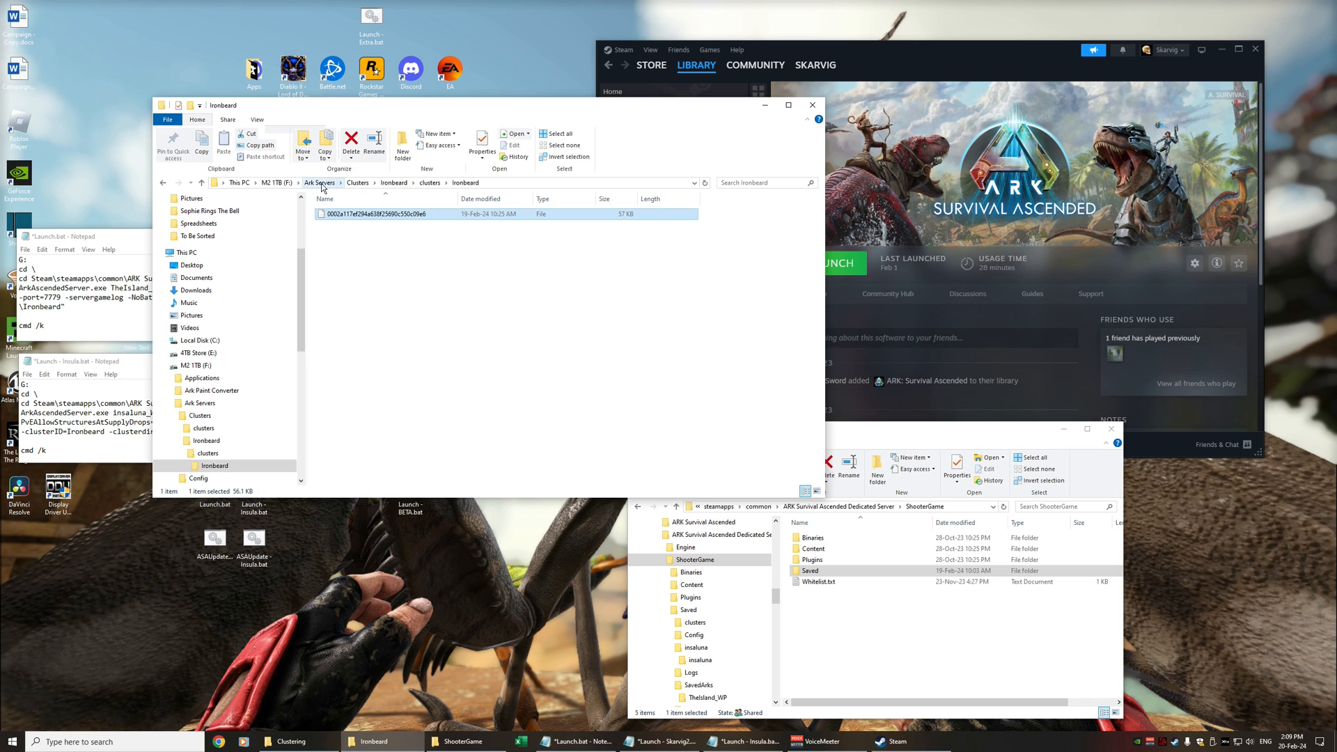
{"action": "mouse_move", "coordinate": [360, 231]}
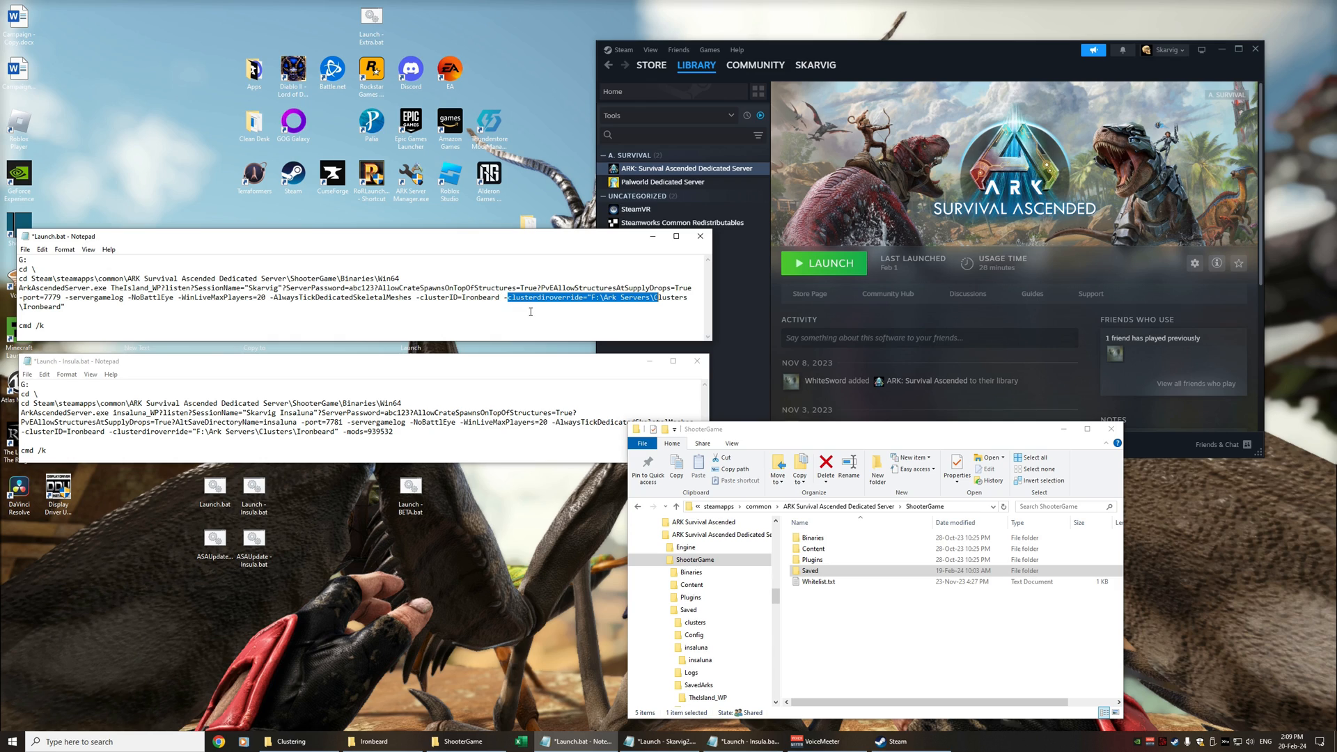
{"action": "mouse_move", "coordinate": [546, 287]}
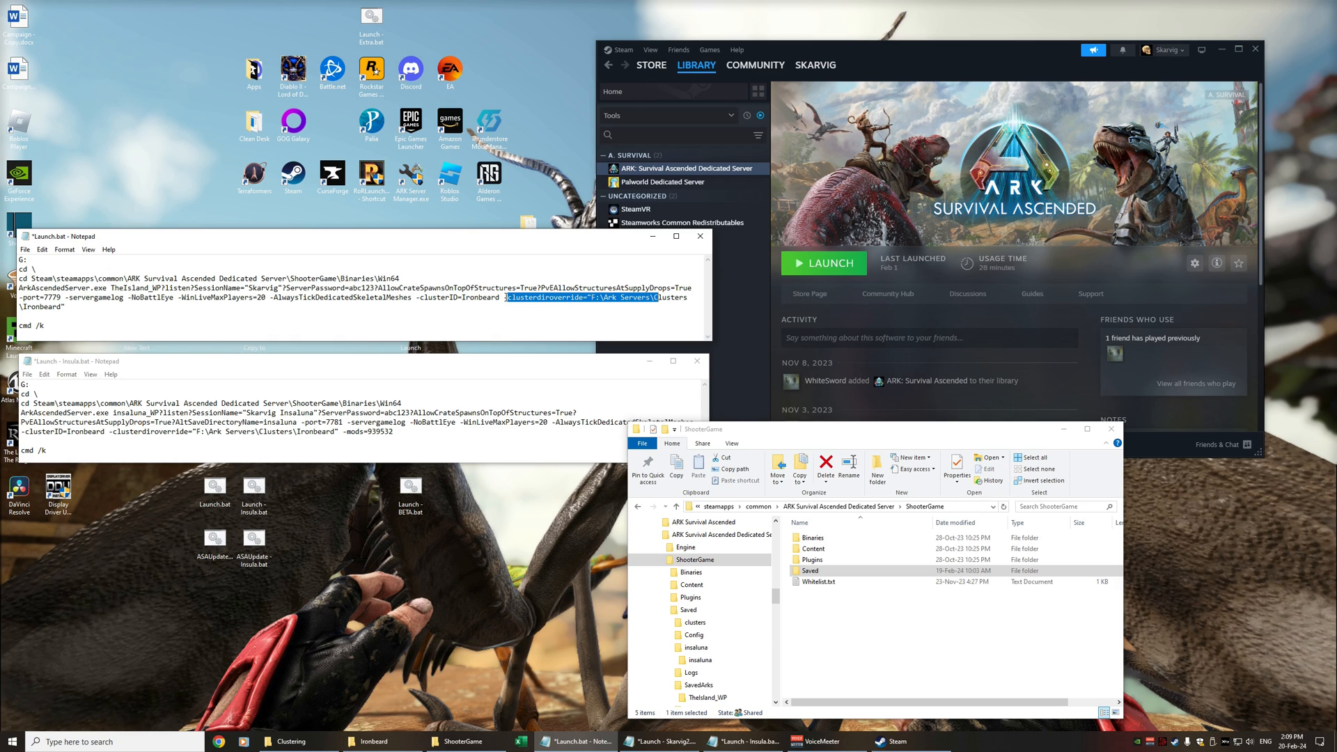
Add the missing hyphen so Launch.bat reads -clusterdiroverride="F:\Ark Servers\Clusters\Ironbeard"
{"action": "left_click", "coordinate": [538, 273]}
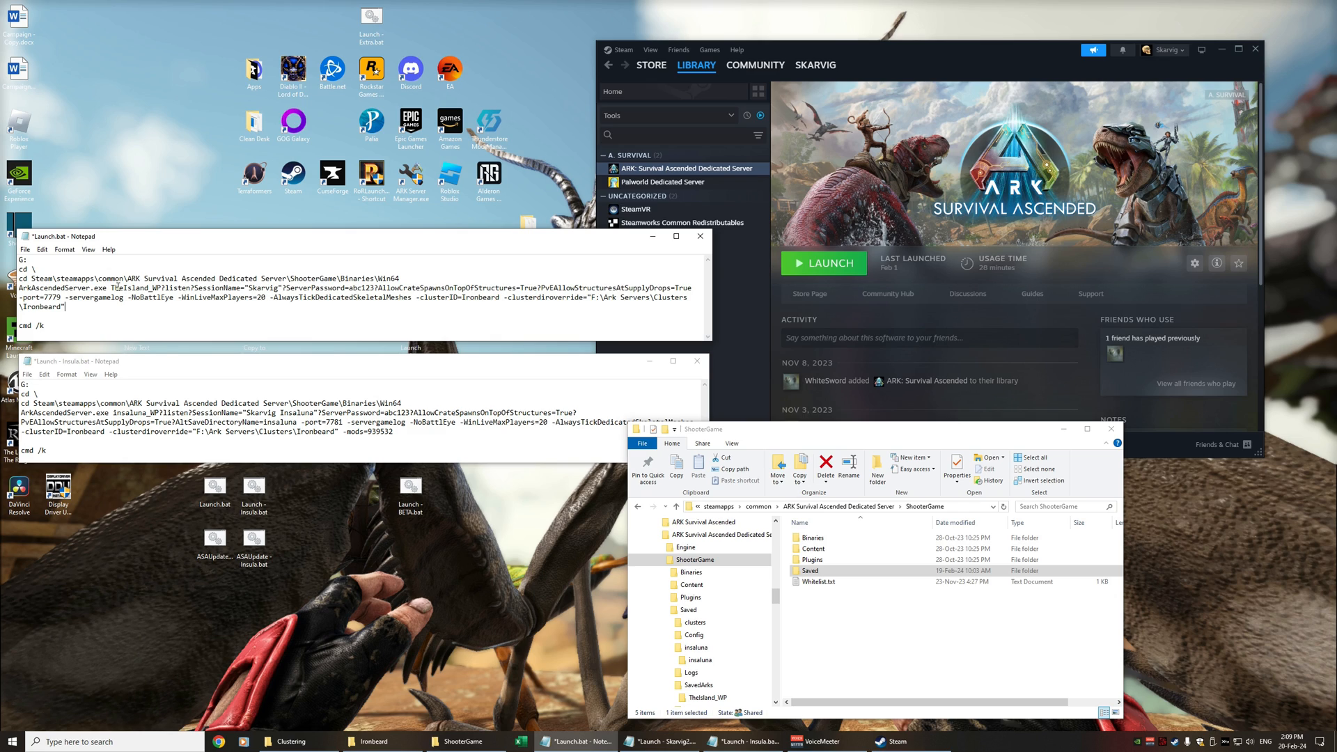
{"action": "left_click_drag", "start_coordinate": [541, 297], "coordinate": [650, 298]}
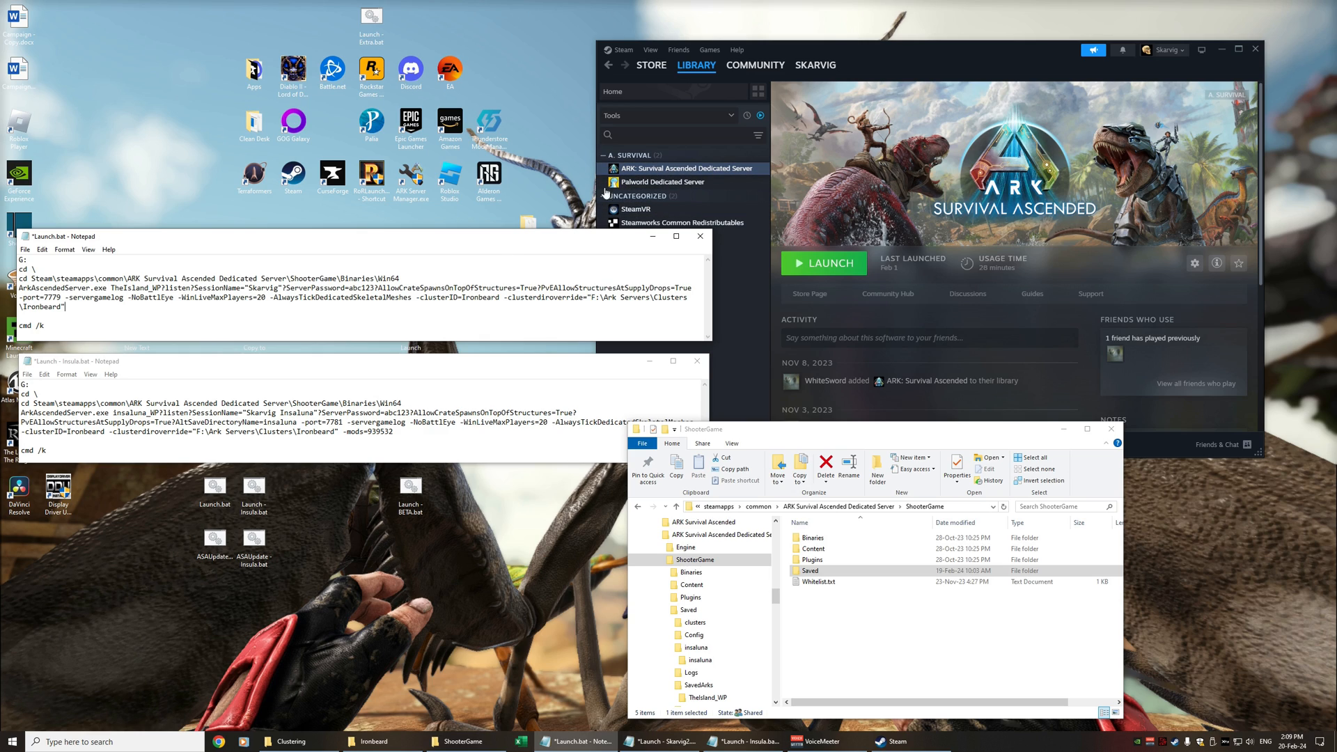
{"action": "mouse_move", "coordinate": [618, 309]}
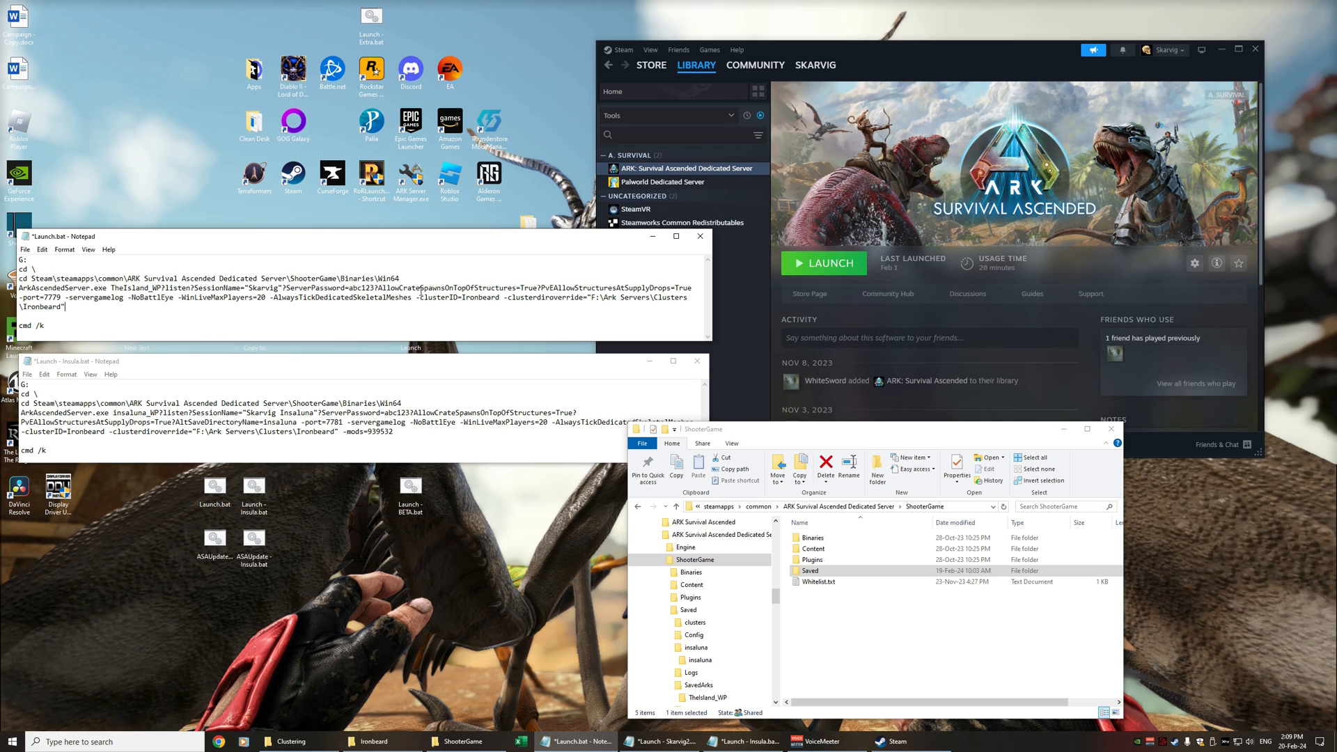
{"action": "mouse_move", "coordinate": [400, 330]}
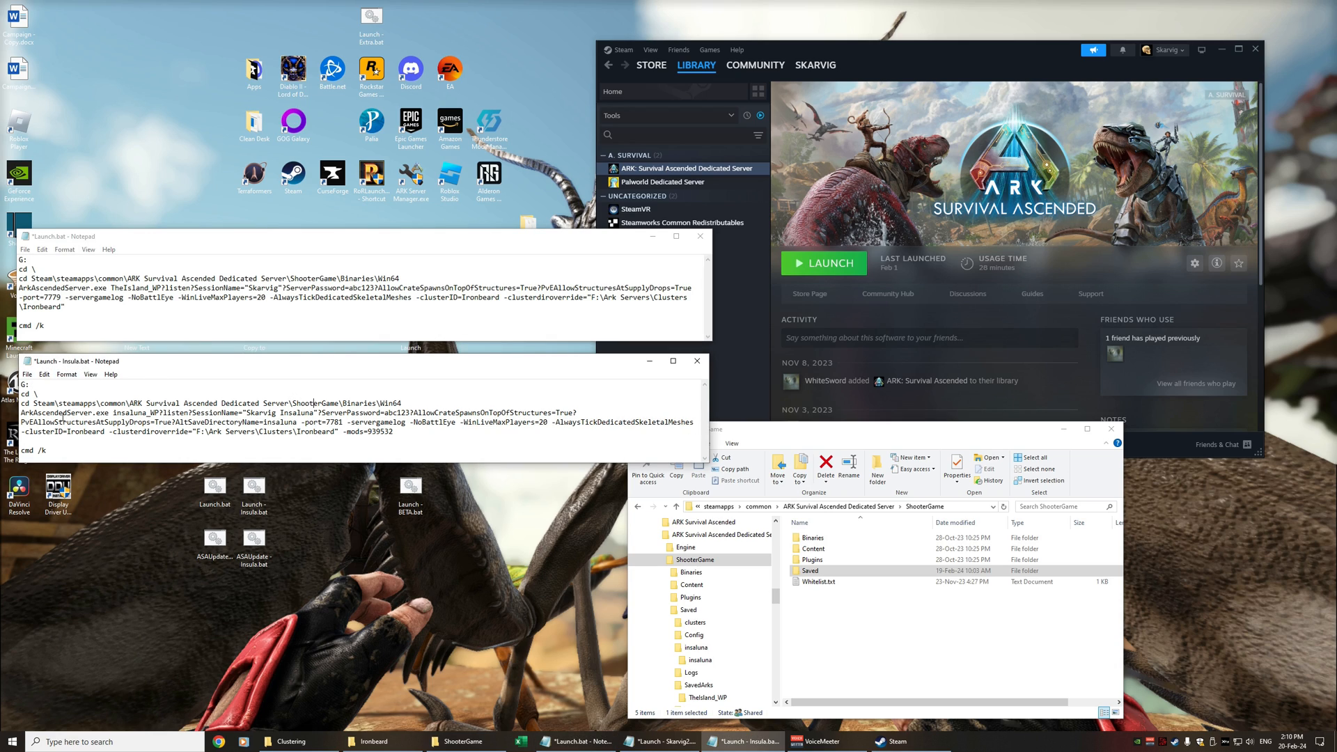
{"action": "left_click_drag", "start_coordinate": [17, 402], "coordinate": [318, 412]}
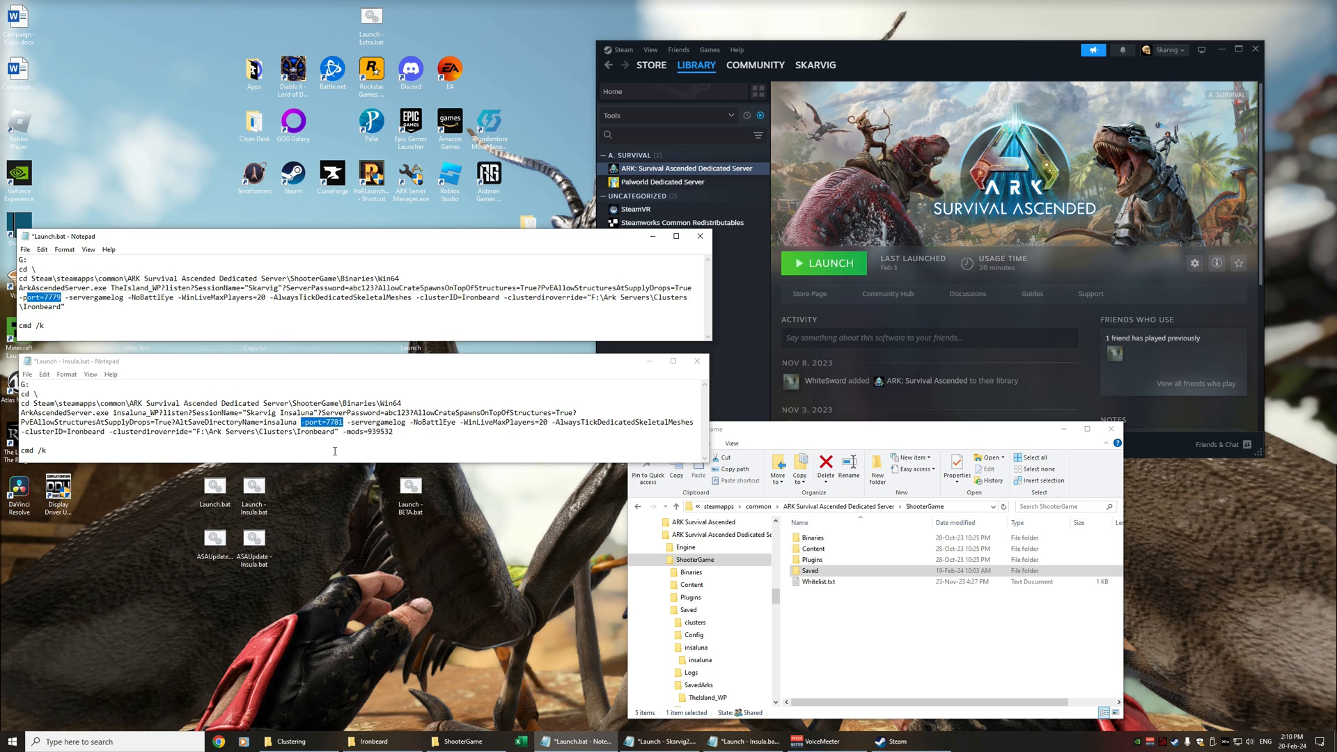
{"action": "mouse_move", "coordinate": [86, 431]}
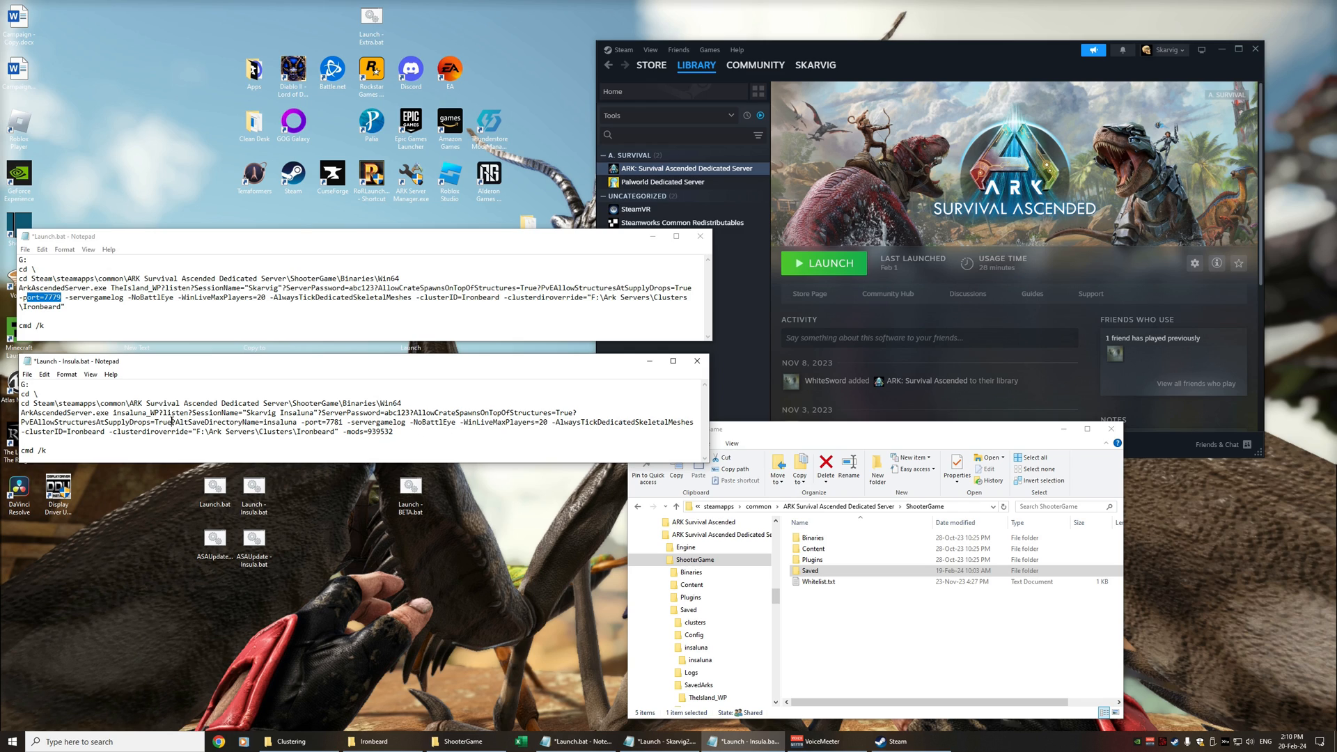
{"action": "double_click", "coordinate": [234, 421]}
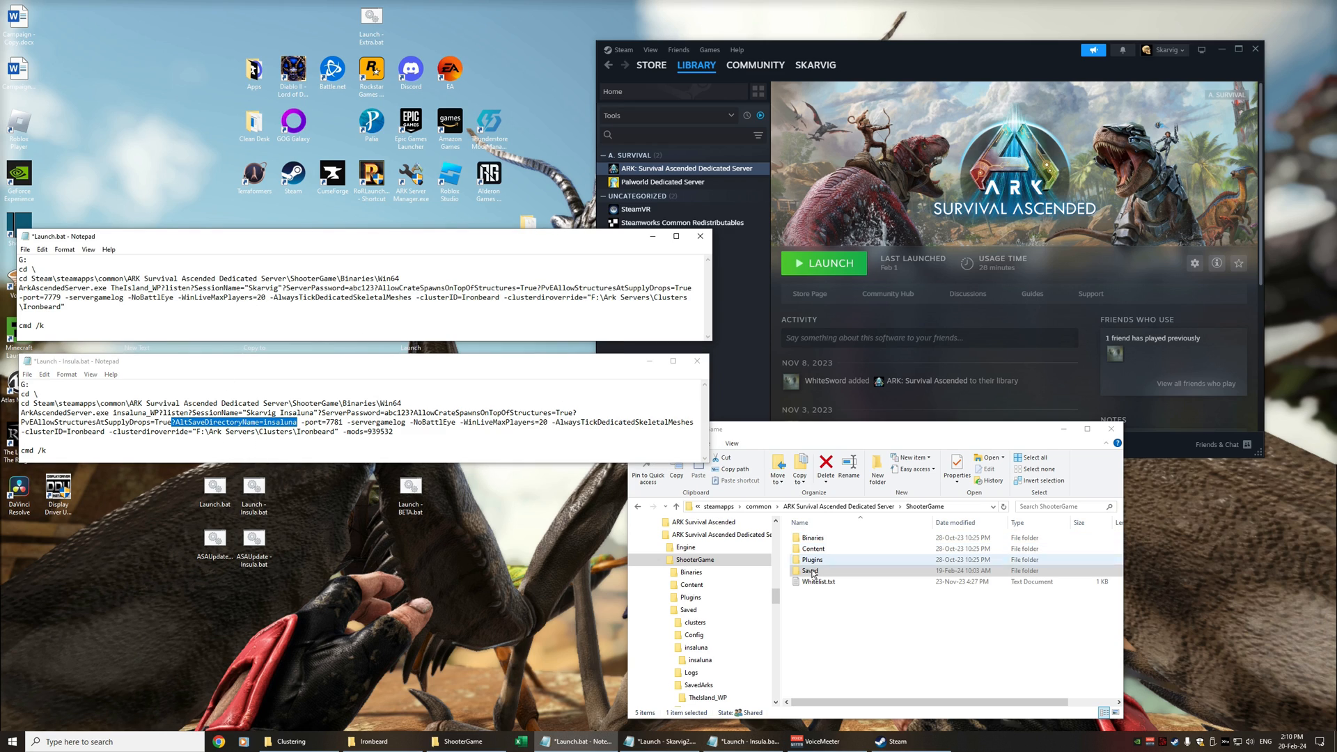
Look into Saved\SavedArks and the TheIsland_WP folder, then return to Saved
{"action": "double_click", "coordinate": [810, 571]}
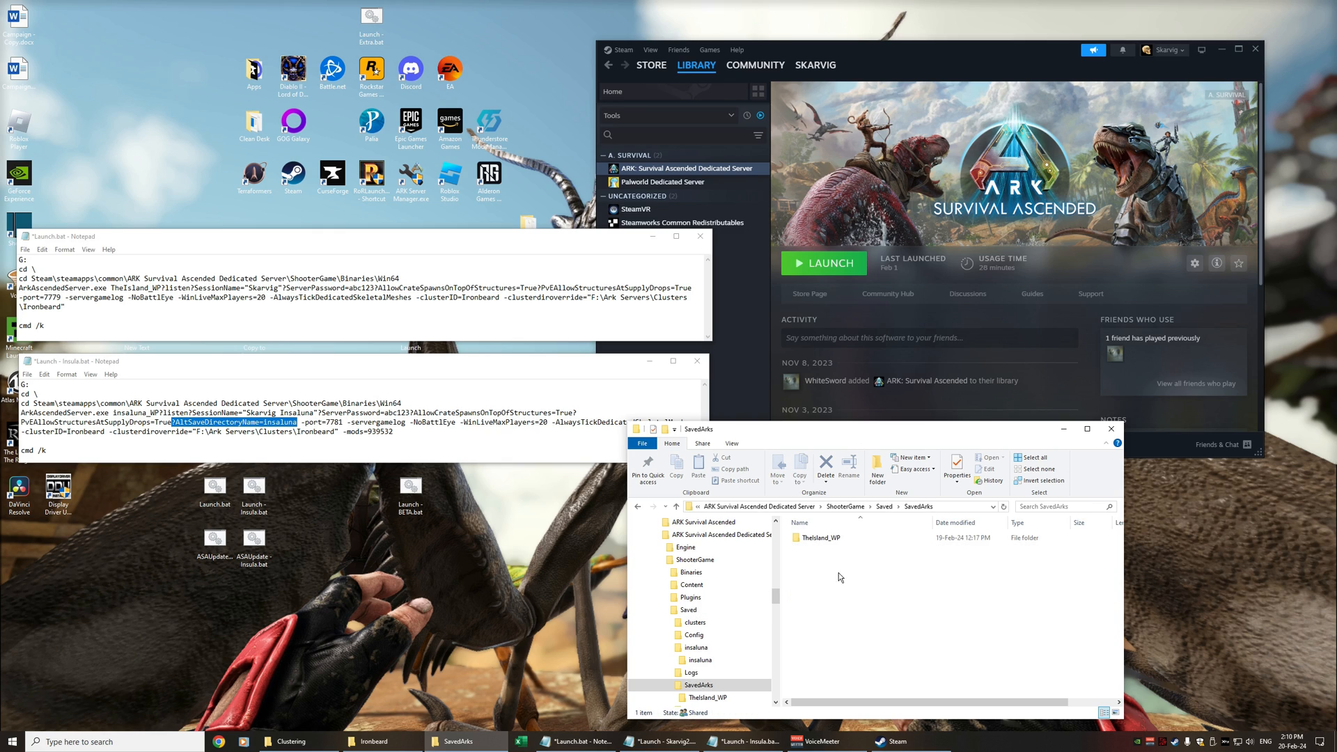
{"action": "left_click", "coordinate": [821, 537]}
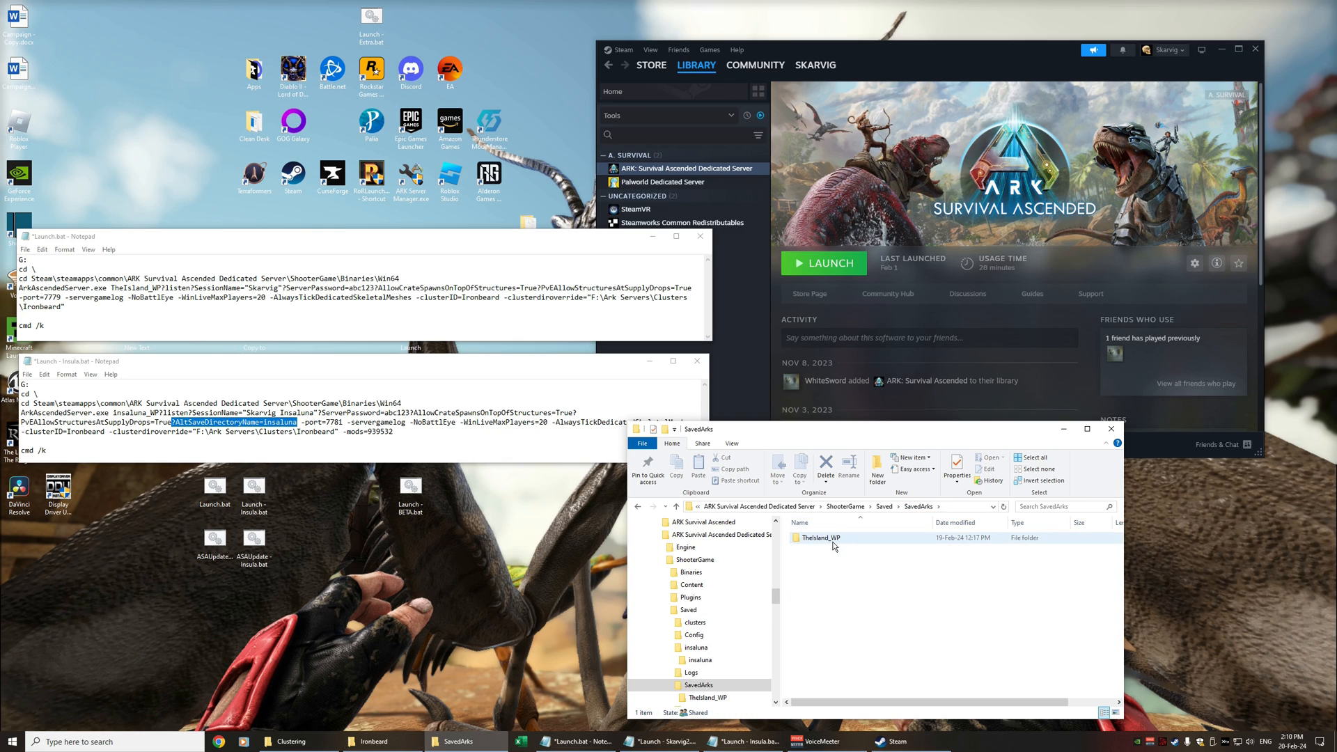
{"action": "mouse_move", "coordinate": [821, 540]}
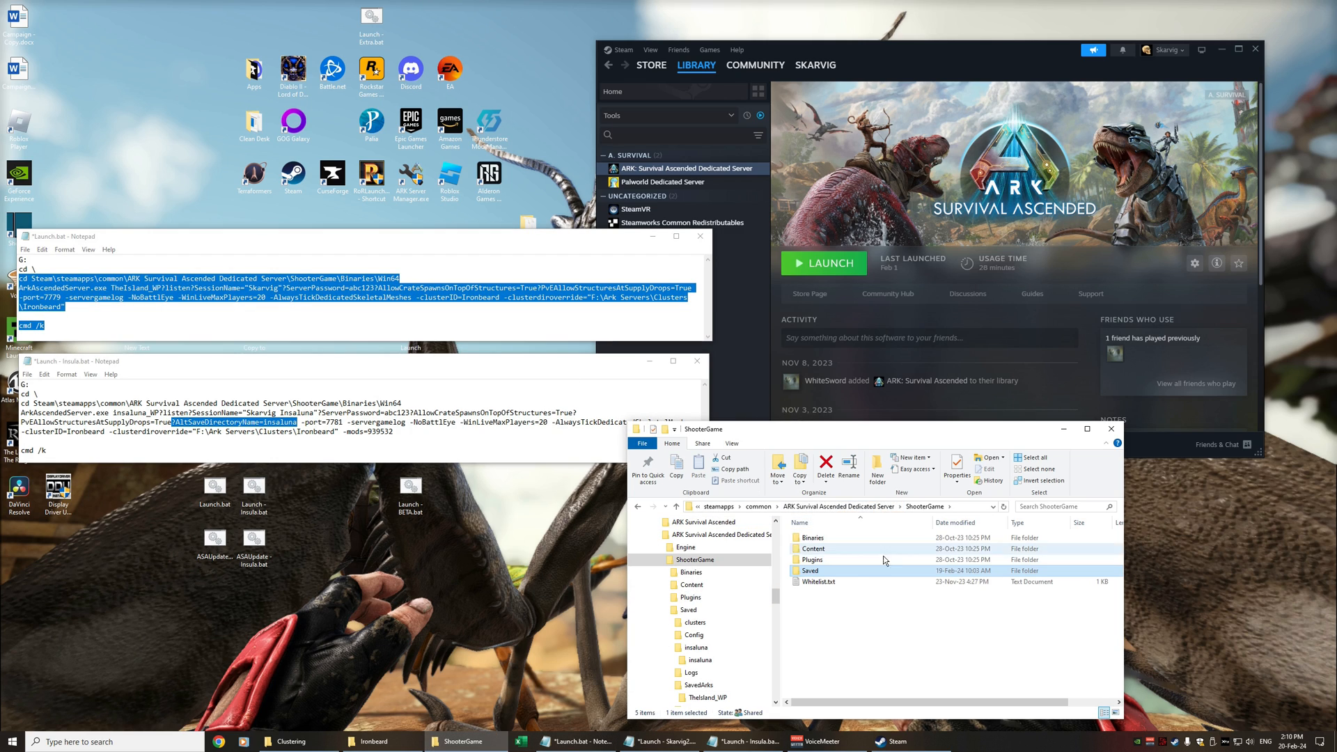
{"action": "double_click", "coordinate": [811, 571]}
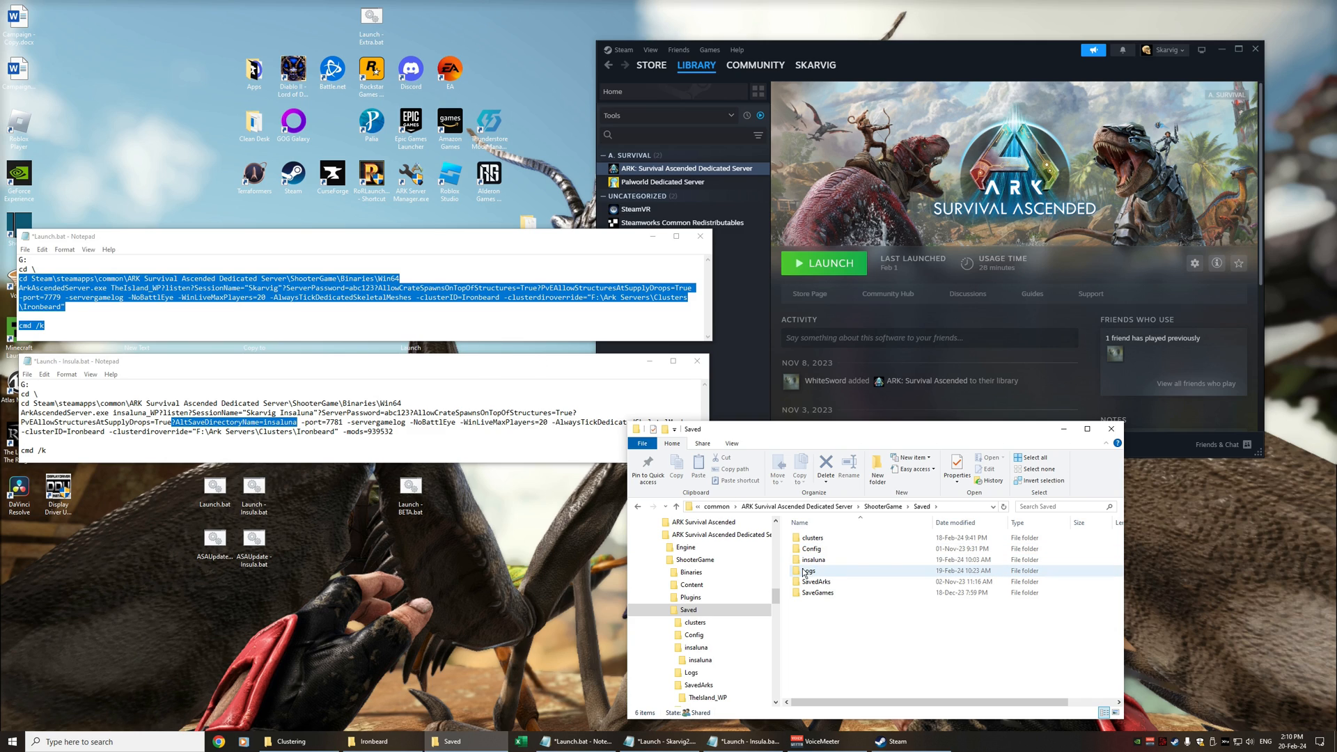
Reach Saved\insaluna\insaluna and select the Insaluna_WP.ark world save
{"action": "double_click", "coordinate": [815, 559]}
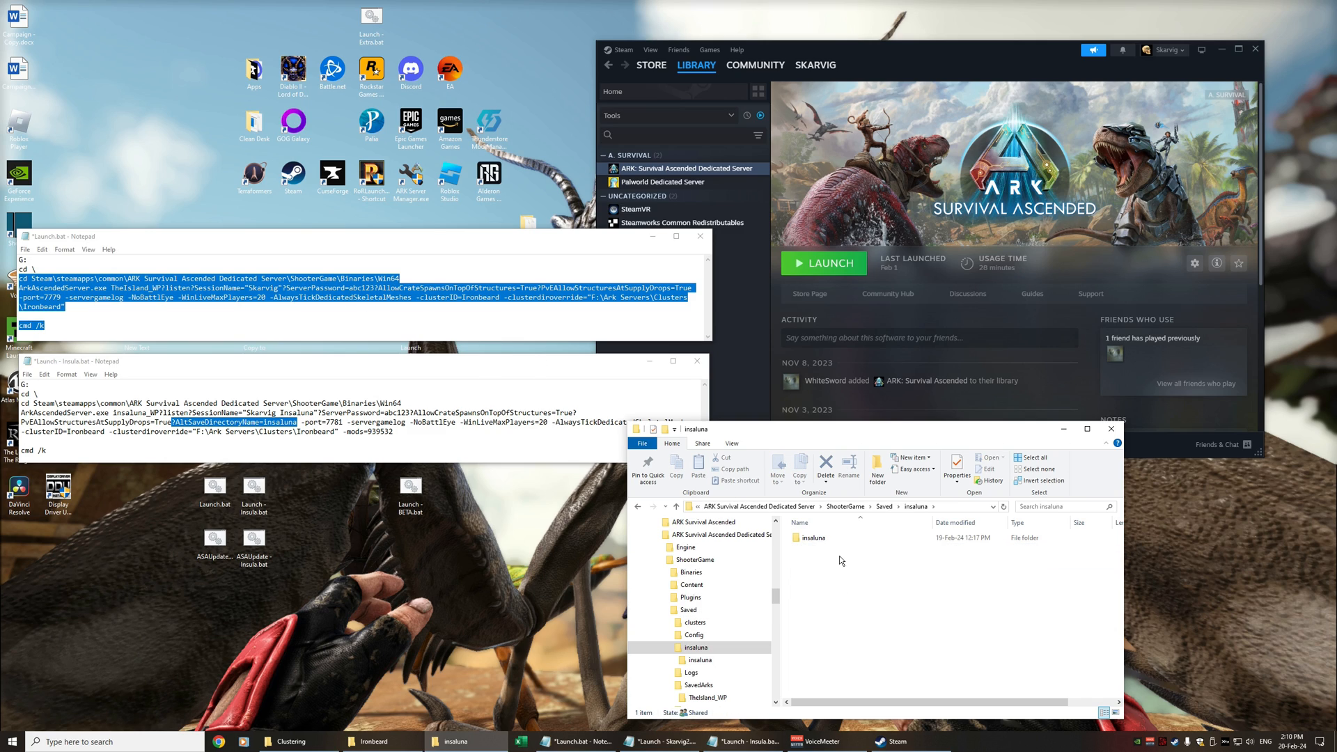
{"action": "mouse_move", "coordinate": [810, 541]}
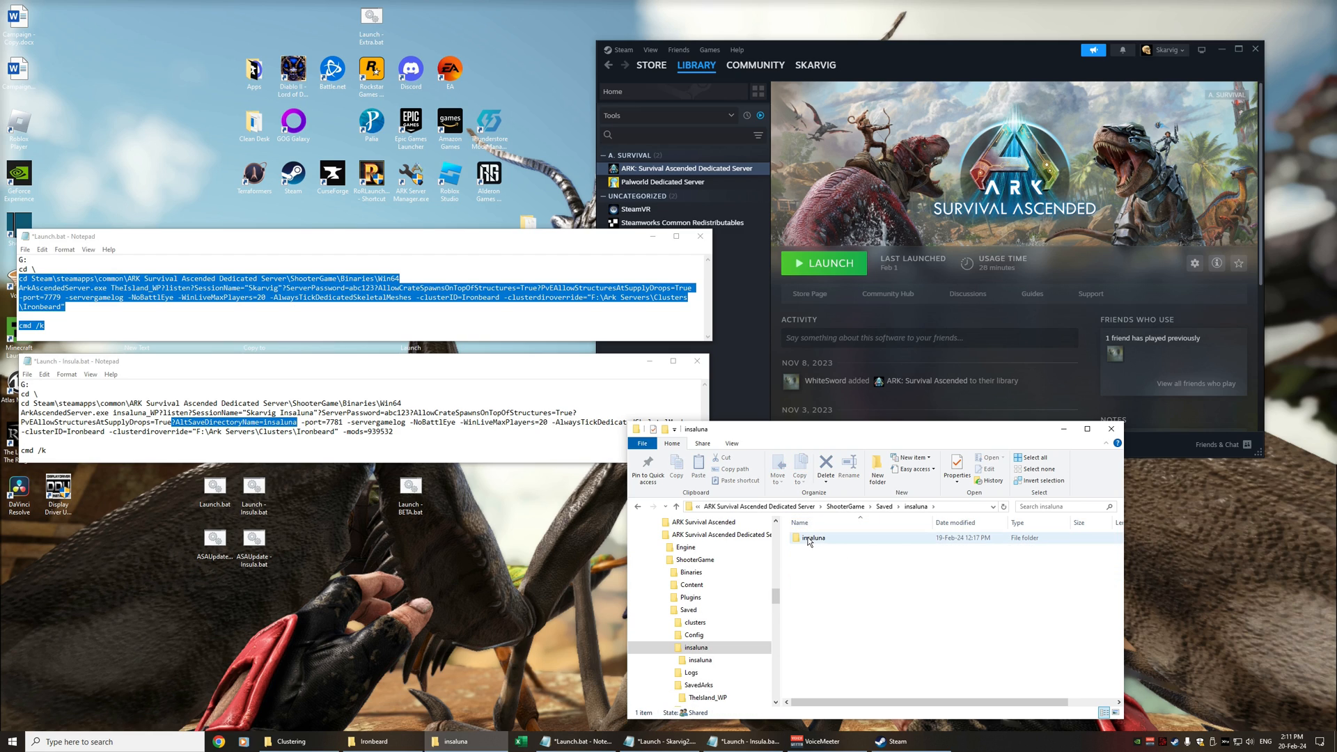
{"action": "double_click", "coordinate": [813, 538]}
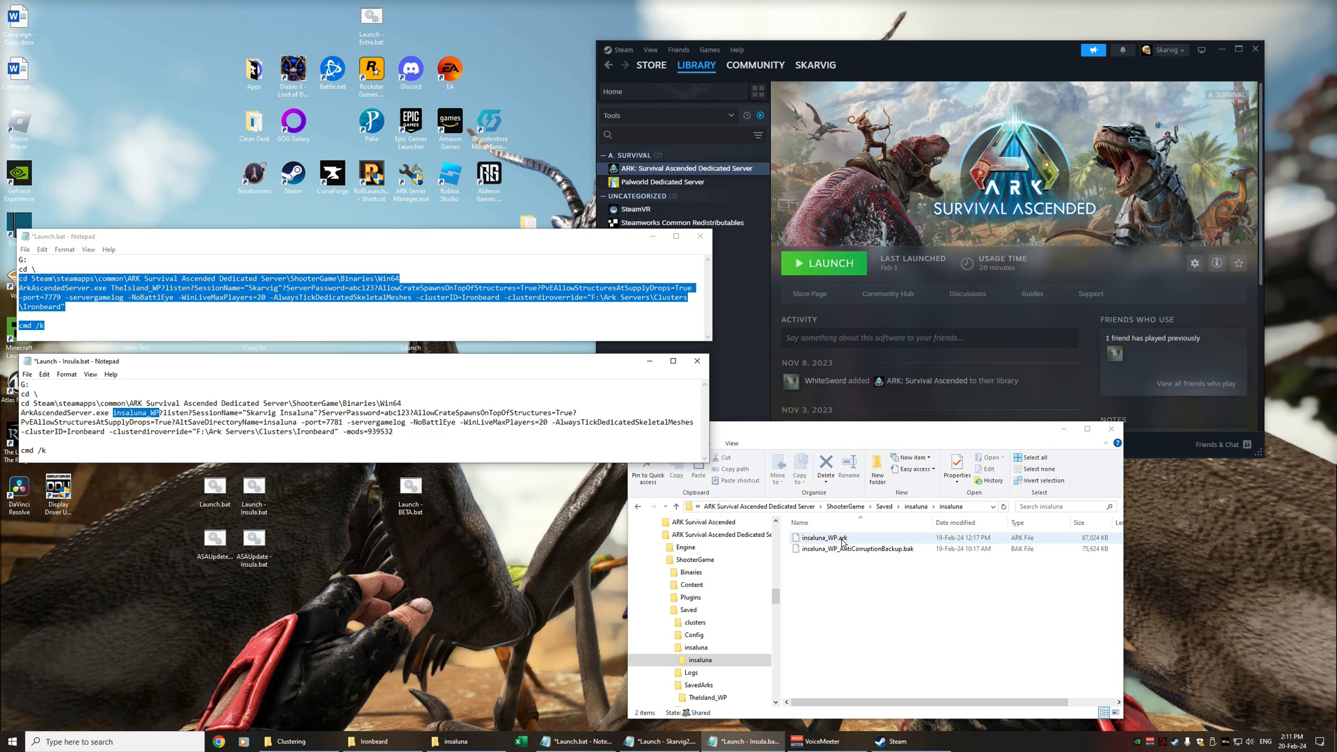
{"action": "left_click", "coordinate": [861, 549]}
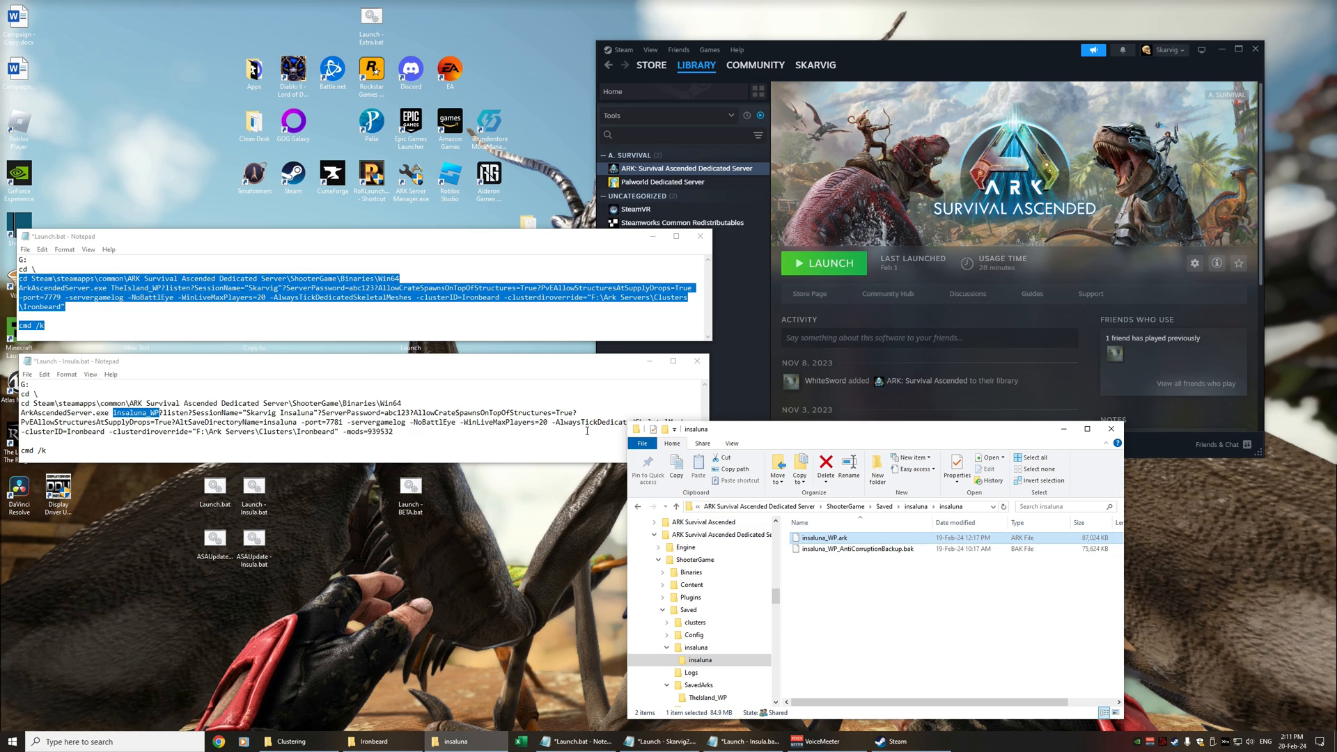
{"action": "mouse_move", "coordinate": [429, 443]}
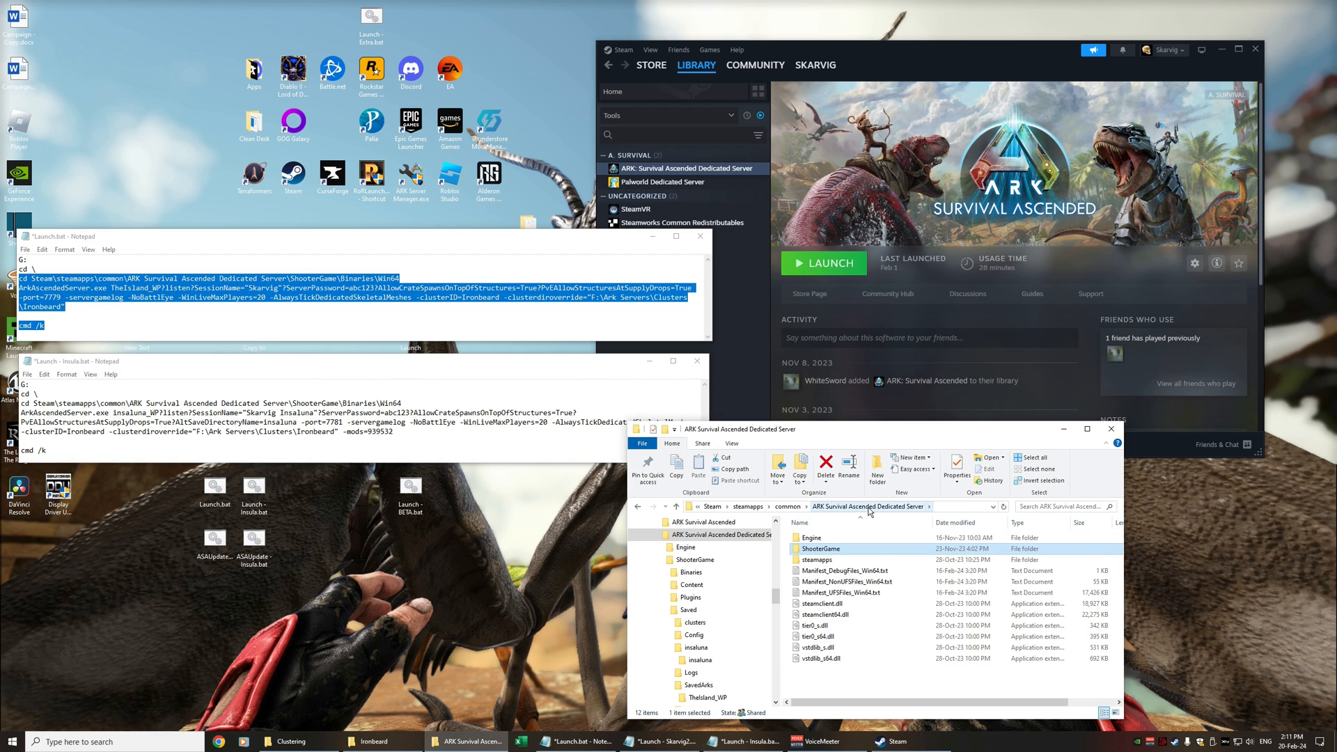
Navigate into ShooterGame toward its Saved\Config\WindowsServer .ini folder
{"action": "double_click", "coordinate": [821, 548]}
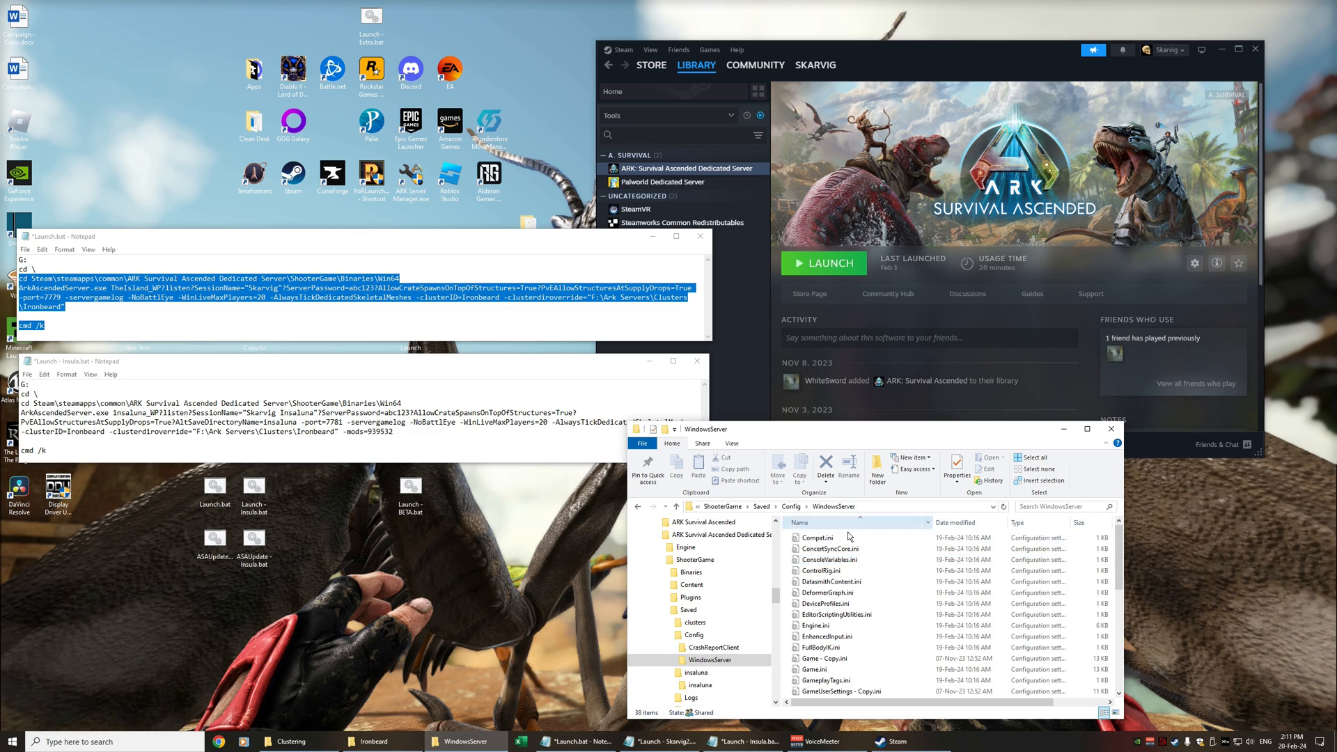
{"action": "left_click", "coordinate": [827, 593]}
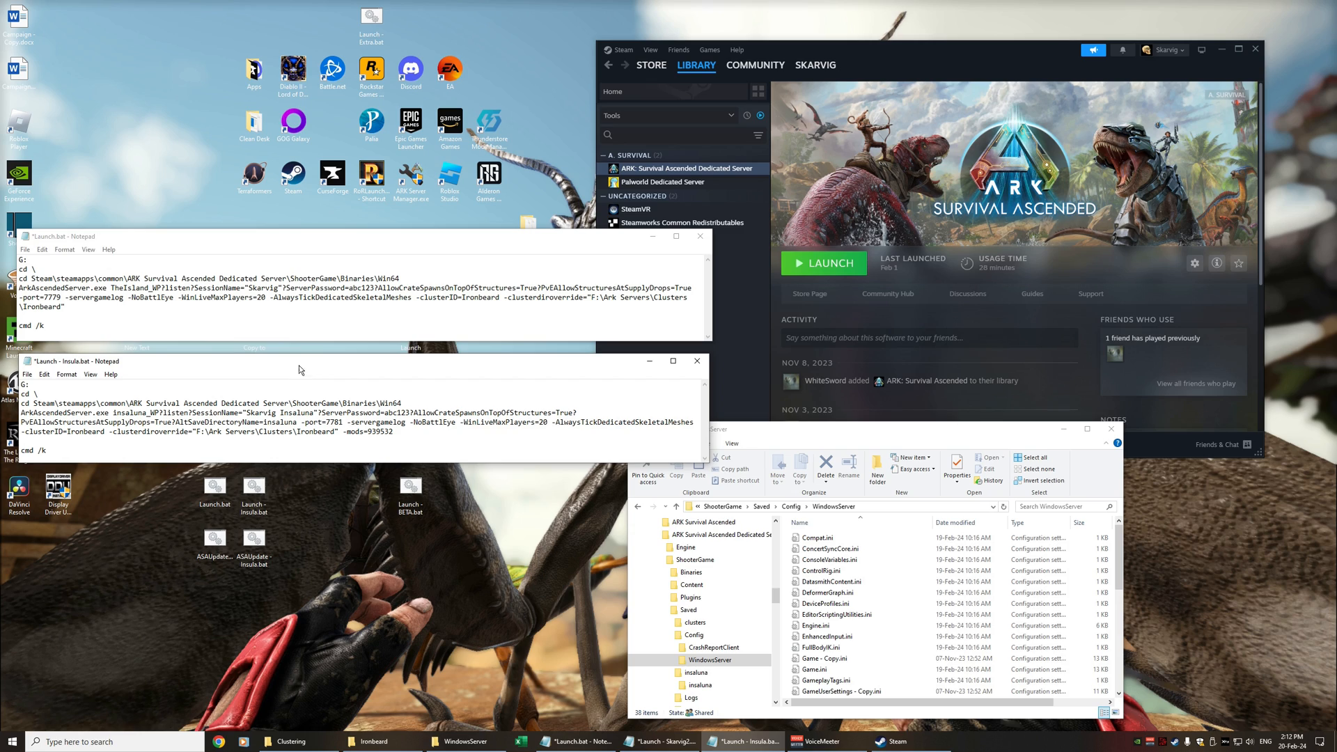
{"action": "mouse_move", "coordinate": [359, 301]}
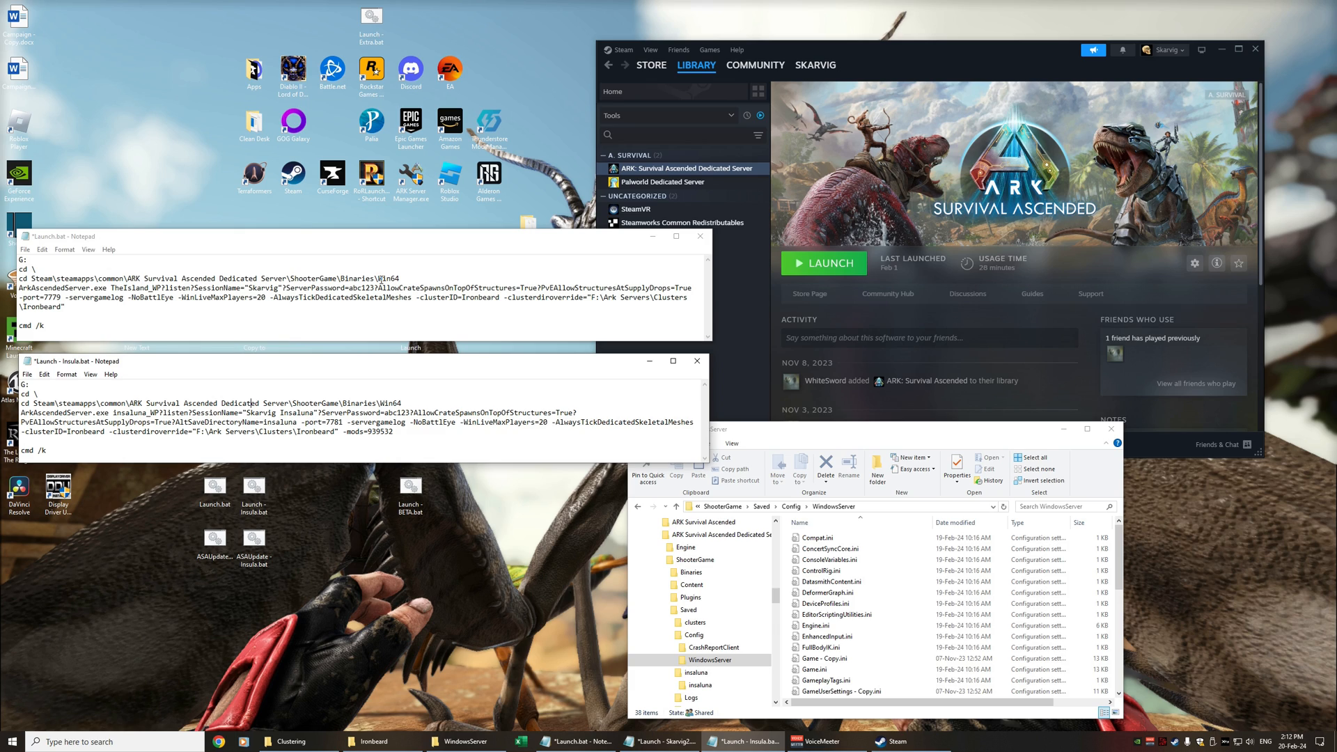
{"action": "mouse_move", "coordinate": [491, 281]}
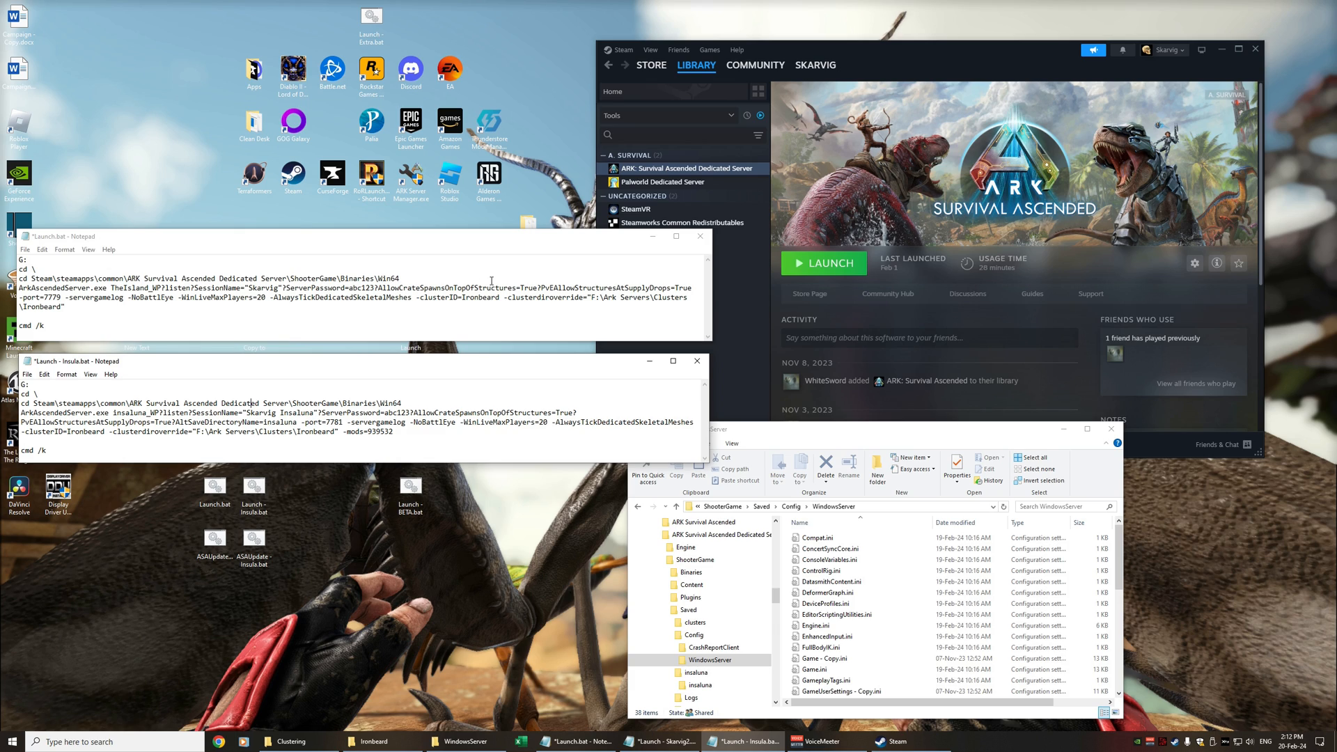